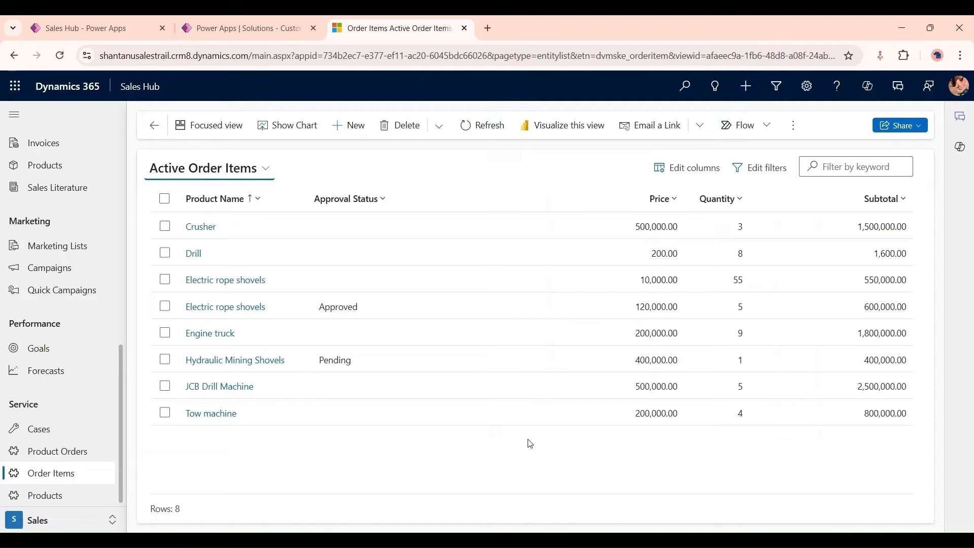
# - Create a new order item for Electric rope shovels with Quantity 55 and save it
pyautogui.click(164, 253)
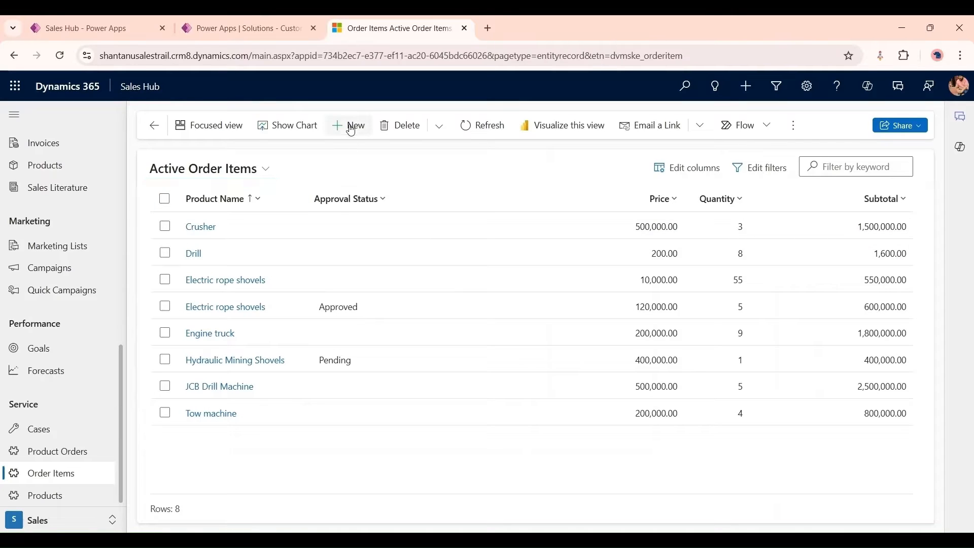
pyautogui.click(351, 125)
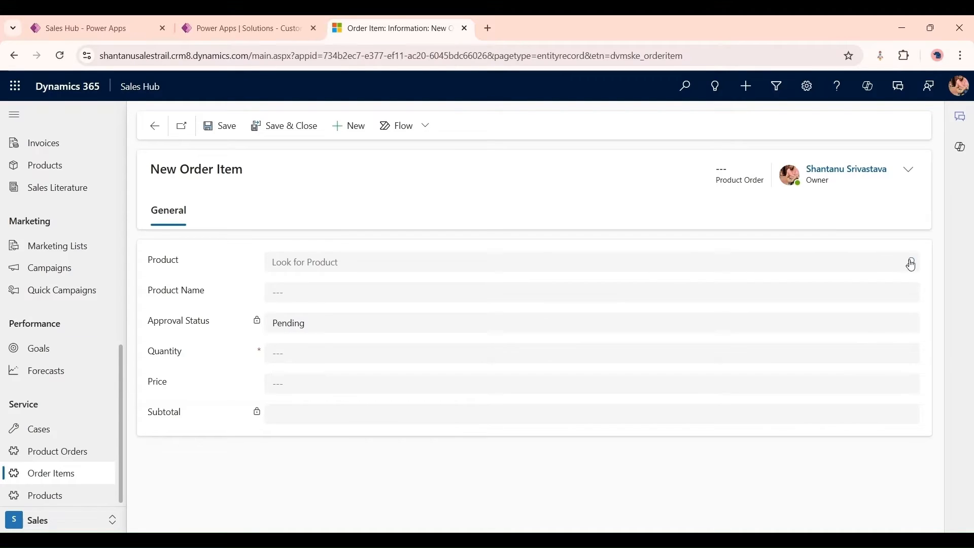
pyautogui.click(911, 262)
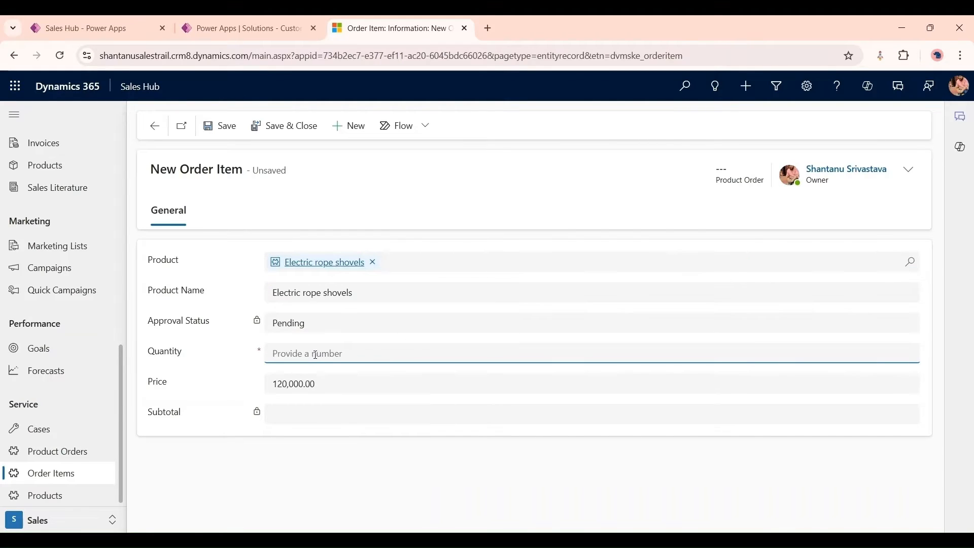
pyautogui.write('55')
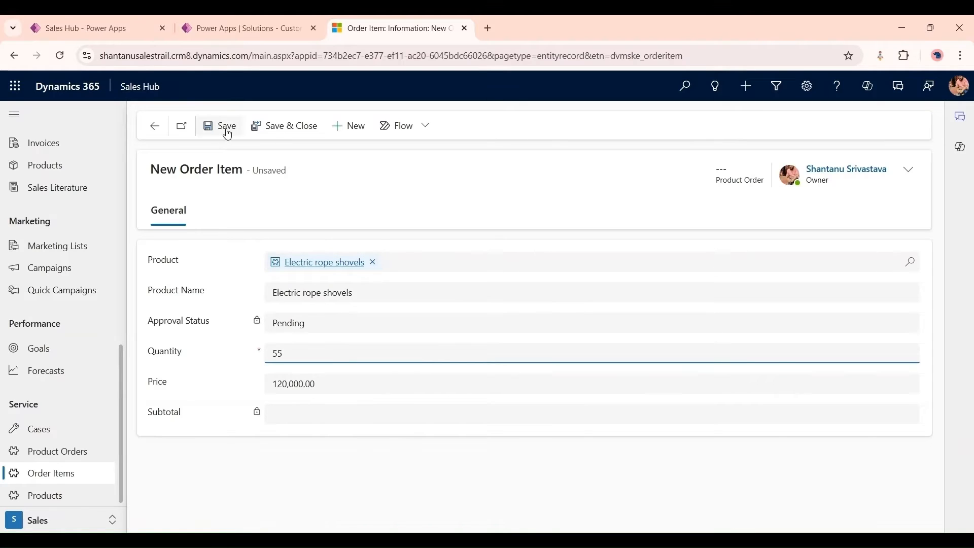
pyautogui.click(221, 126)
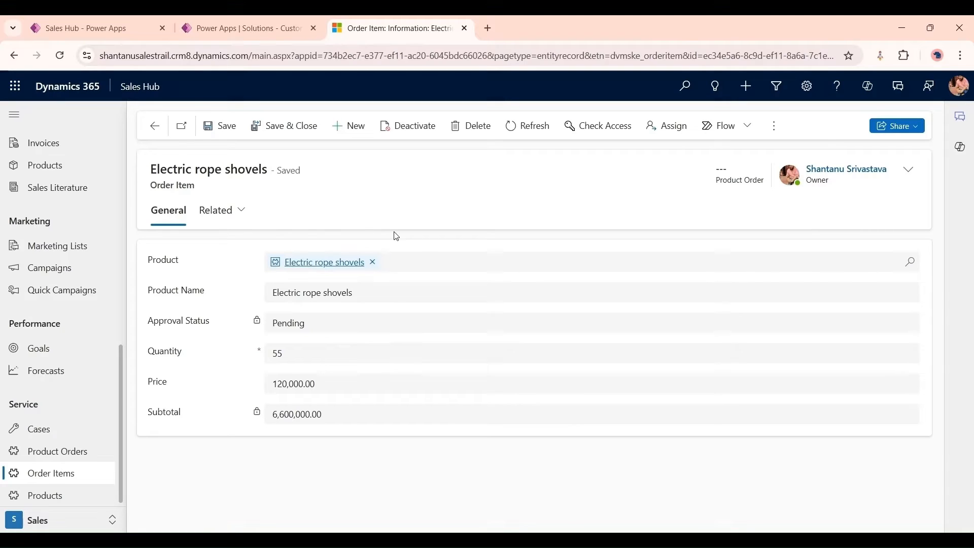
pyautogui.moveTo(392, 451)
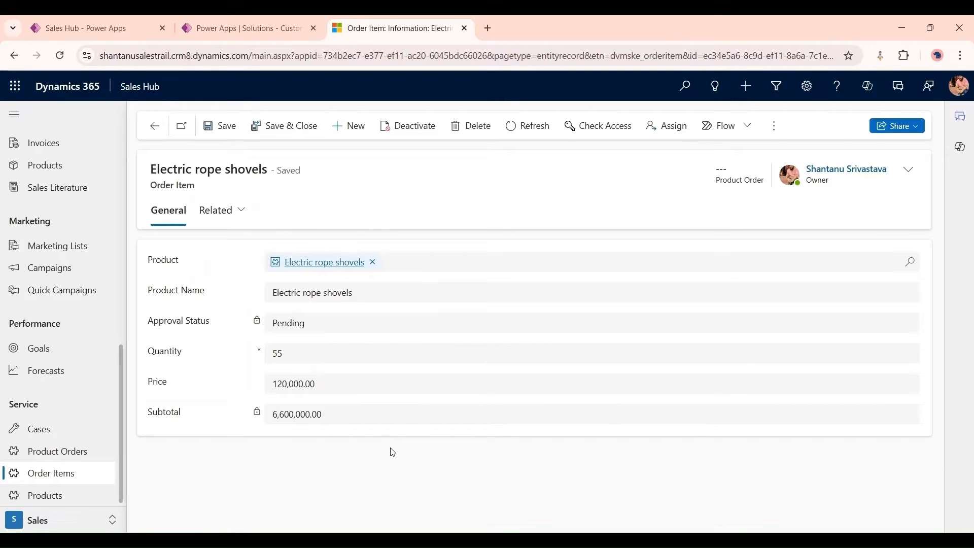
pyautogui.moveTo(275, 341)
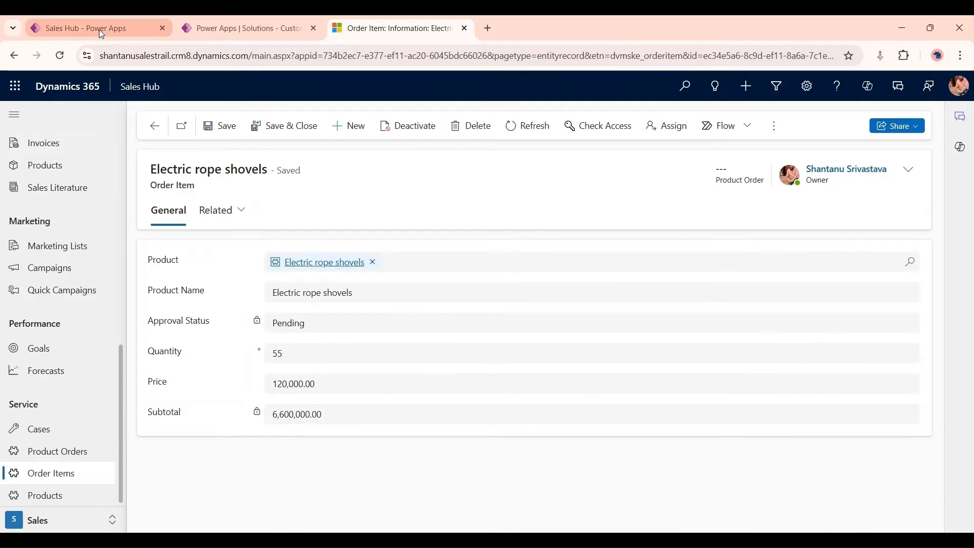
# - Show the PIP training solution's Cloud flows and bring up the New menu
pyautogui.click(92, 28)
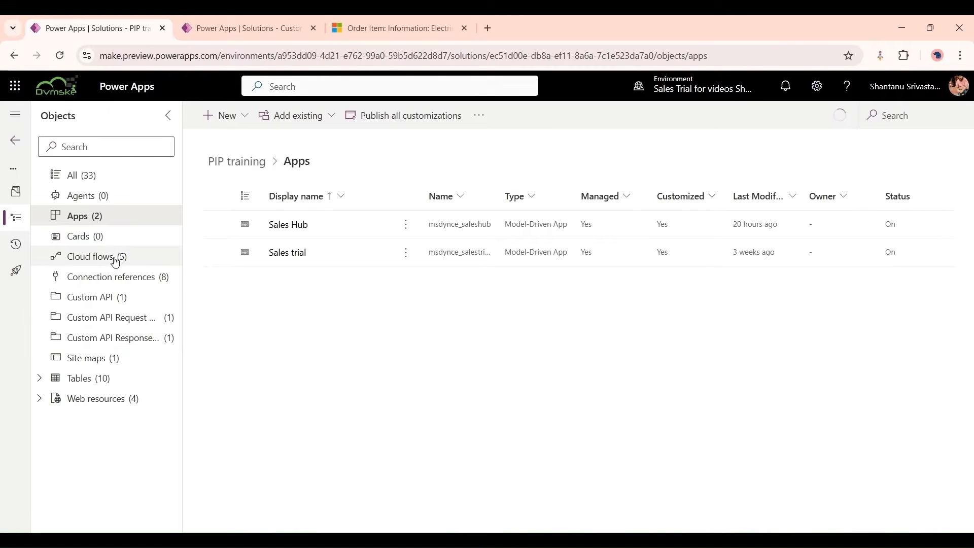
pyautogui.click(91, 256)
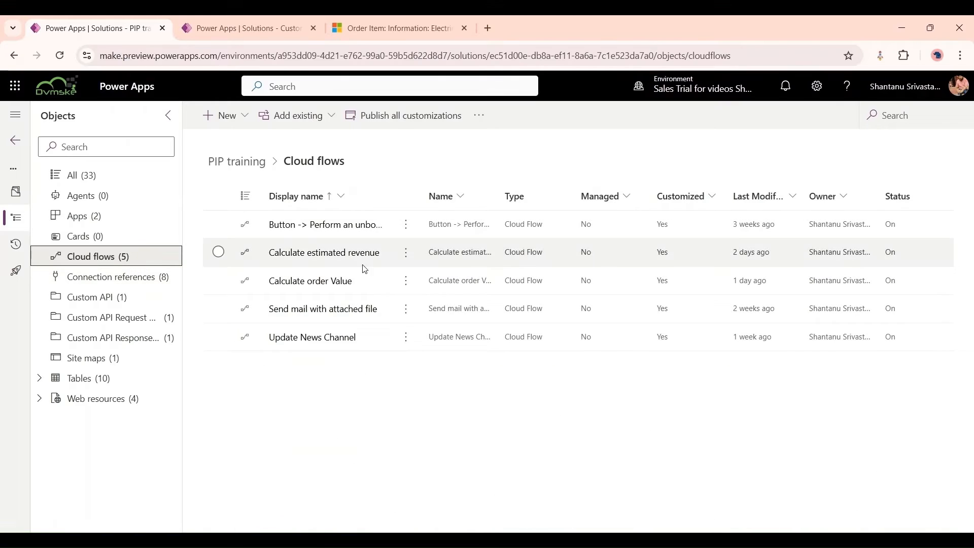
pyautogui.click(225, 116)
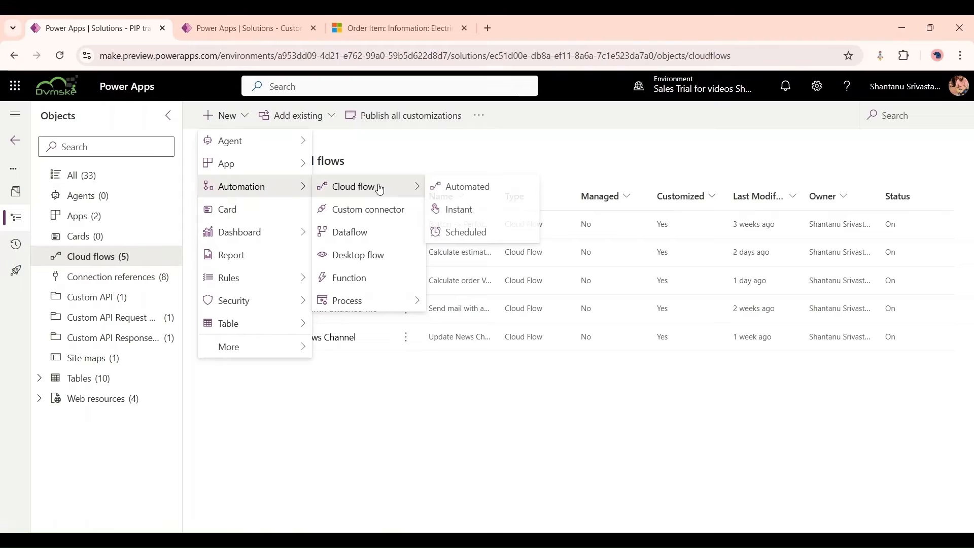
pyautogui.moveTo(464, 187)
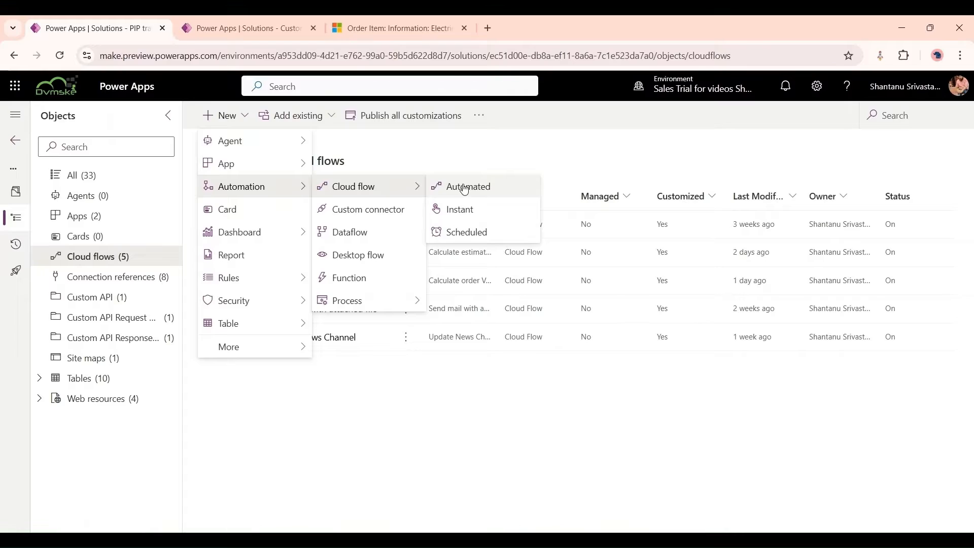
# - Create automated flow 'Update order Item after Approve notification' with the Dataverse 'When a row is added, modified or deleted' trigger
pyautogui.click(468, 186)
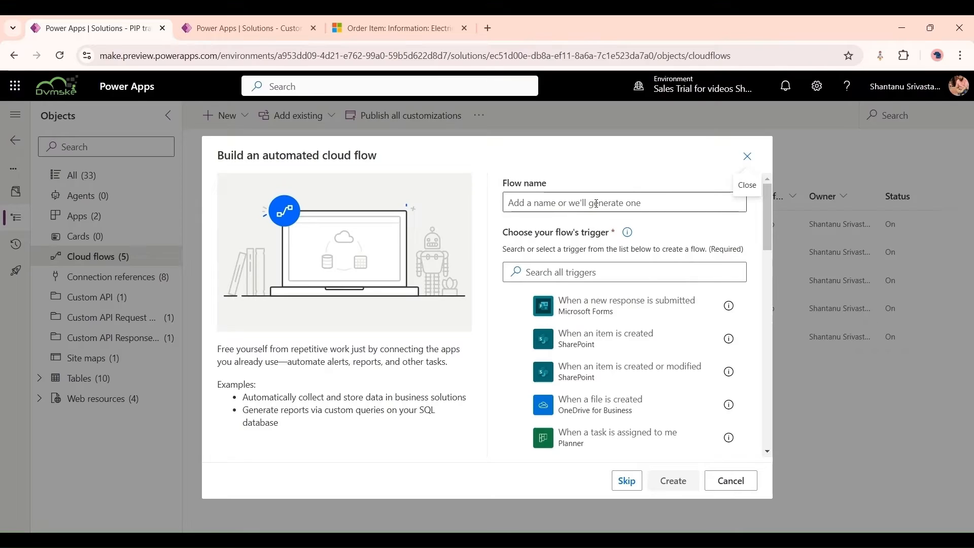
pyautogui.write('Update order')
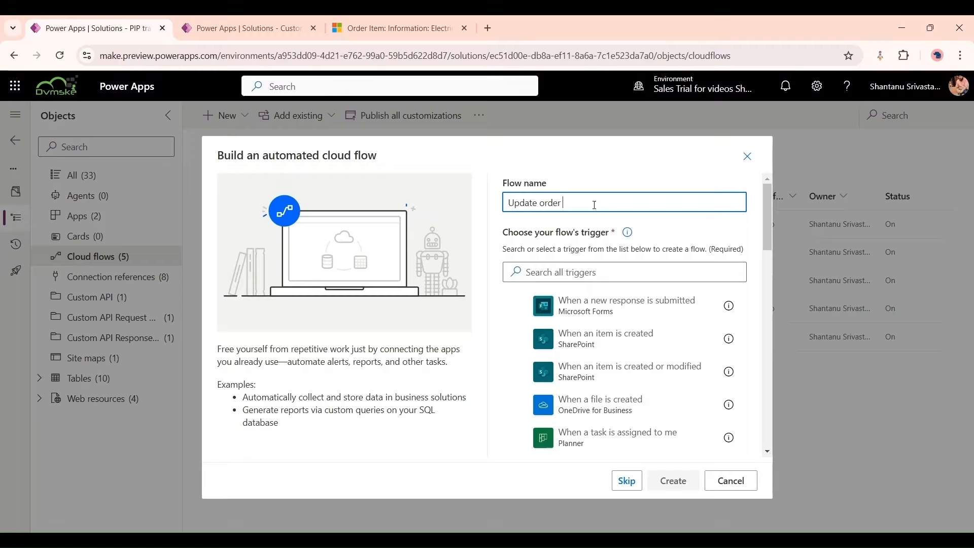
pyautogui.write('Item a')
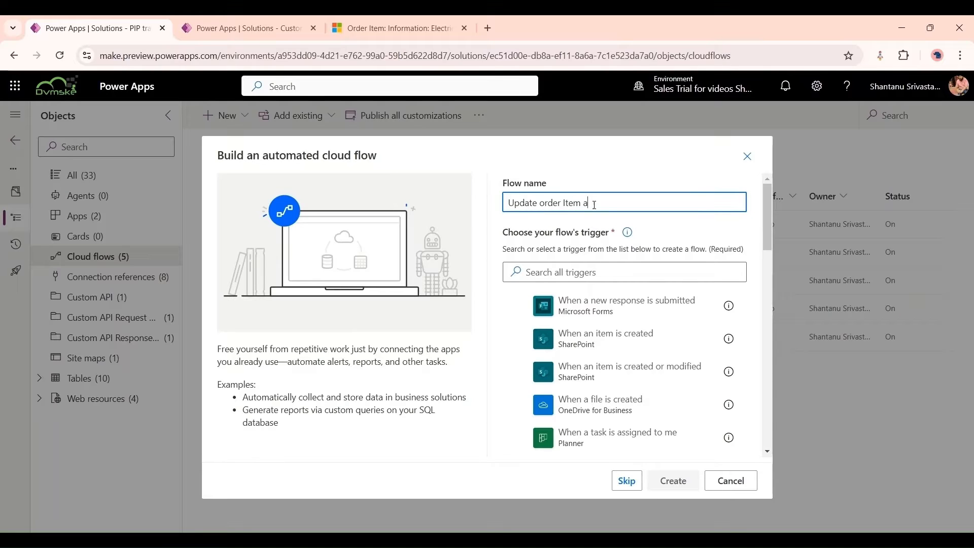
pyautogui.write('fter A')
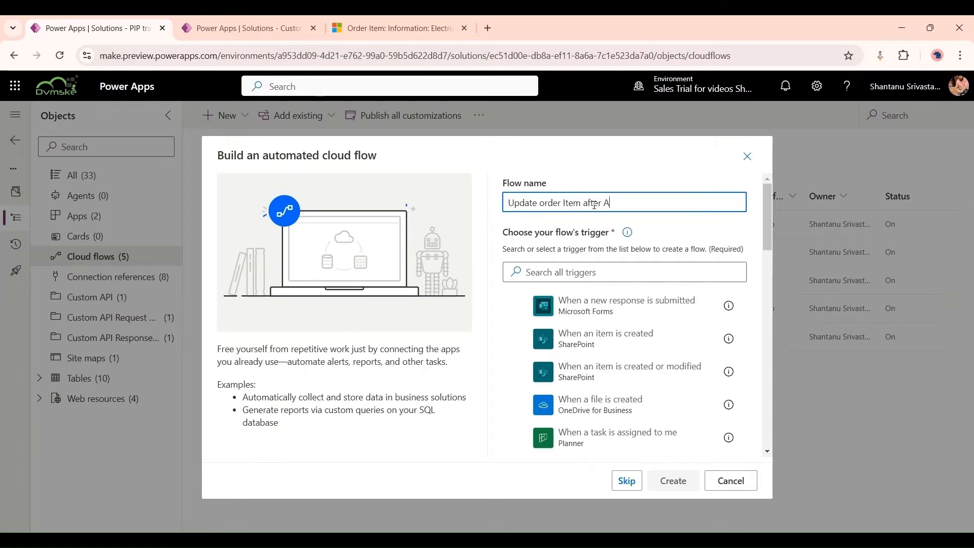
pyautogui.write('pprove')
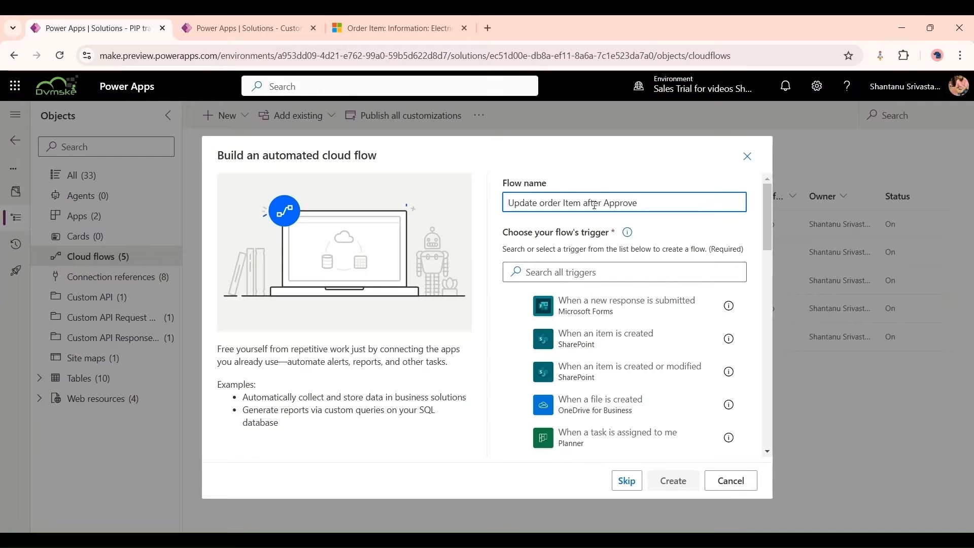
pyautogui.write('notification')
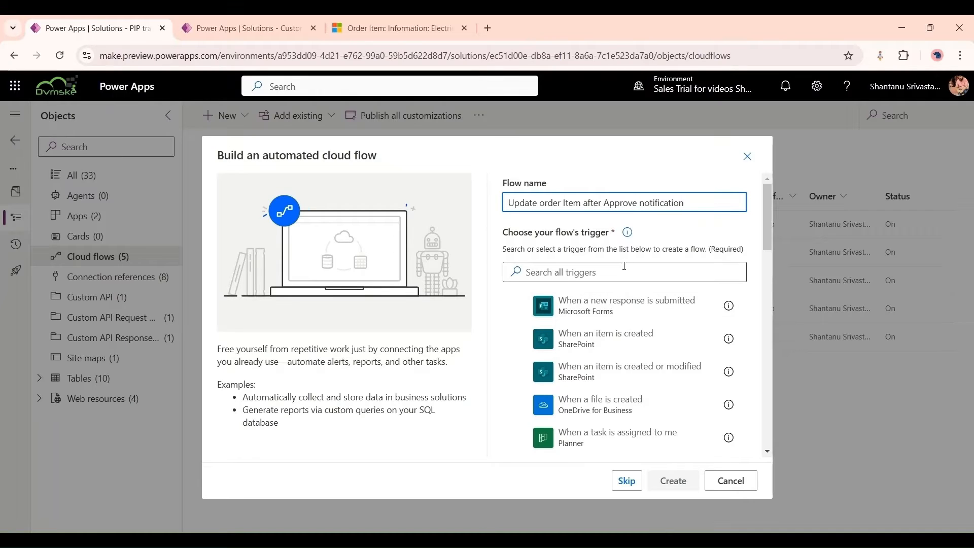
pyautogui.write('dataverse')
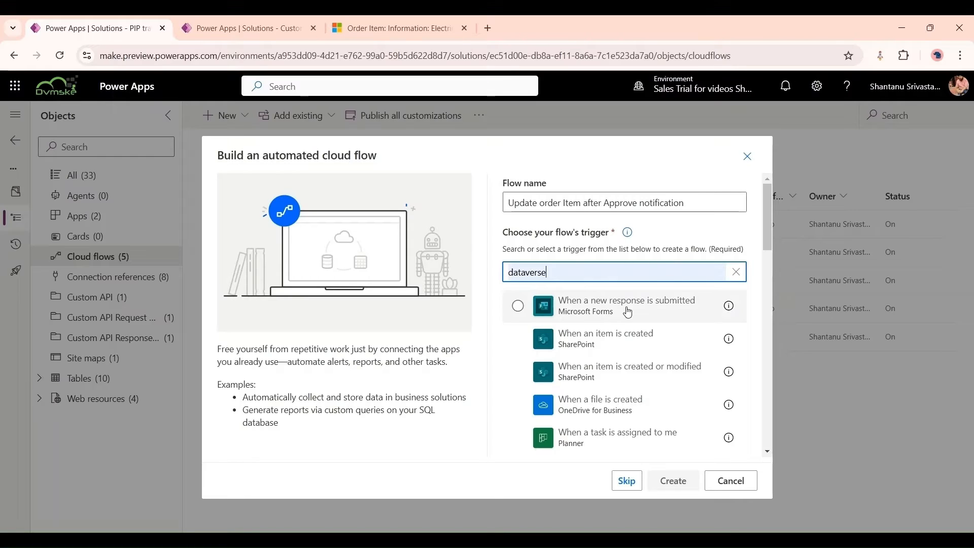
pyautogui.click(634, 306)
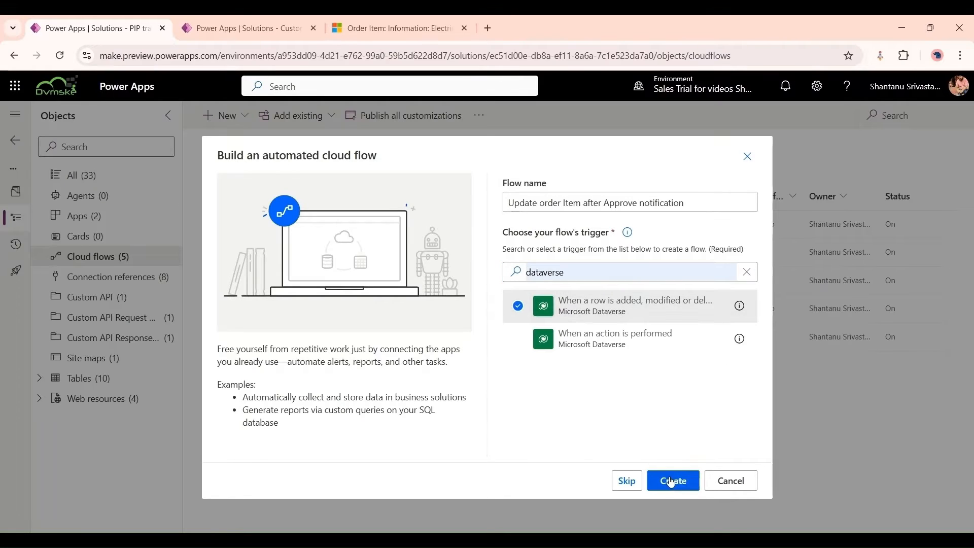
pyautogui.click(673, 481)
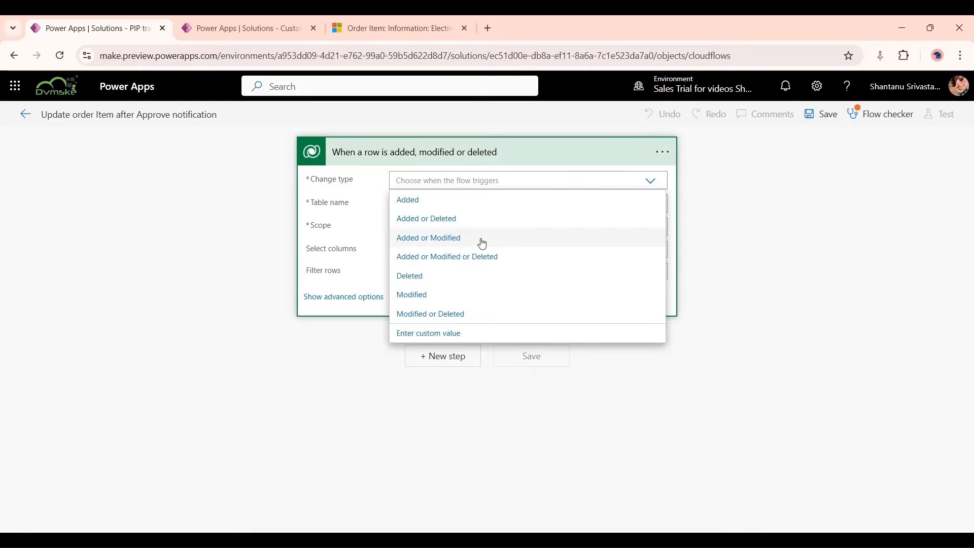
# - Set the trigger to Change type Added or Modified, table Order Items, scope Organization
pyautogui.click(428, 238)
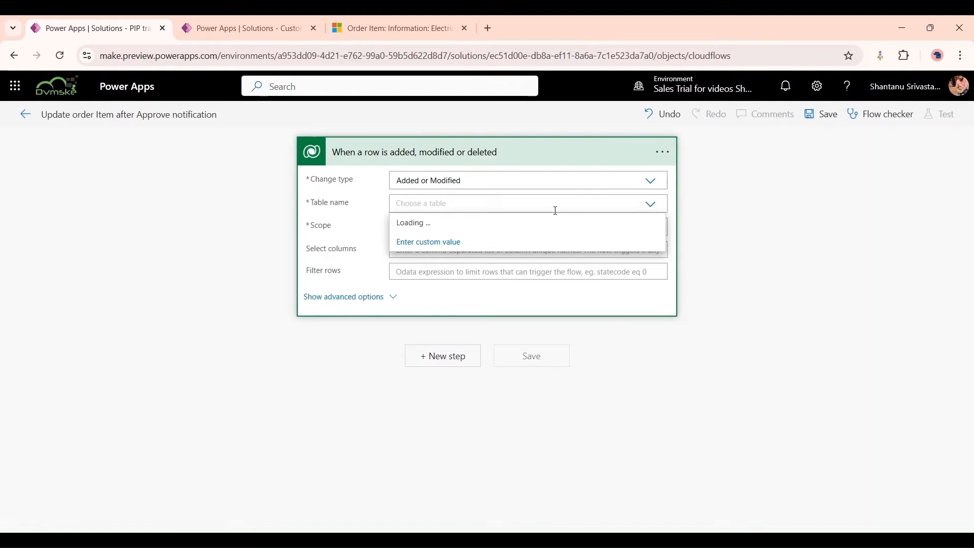
pyautogui.write('o')
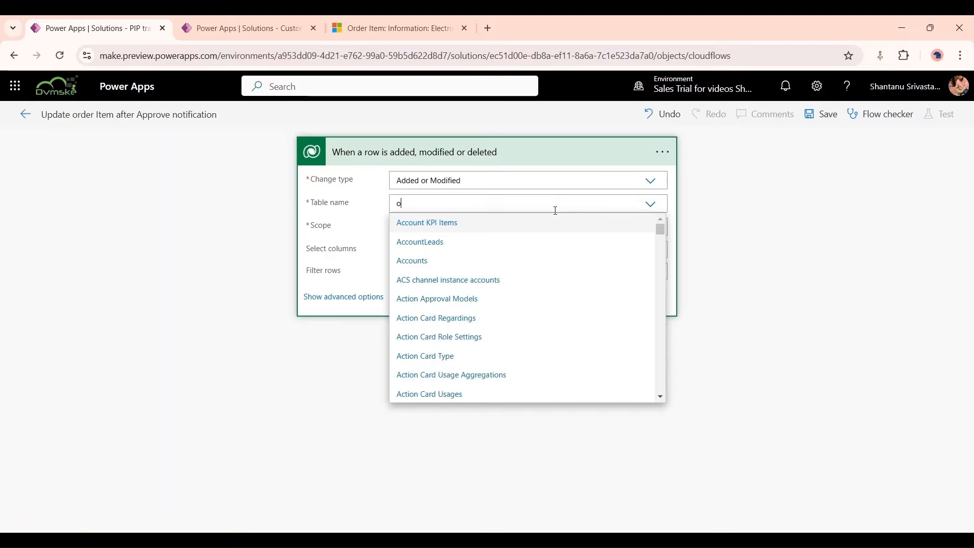
pyautogui.write('rder')
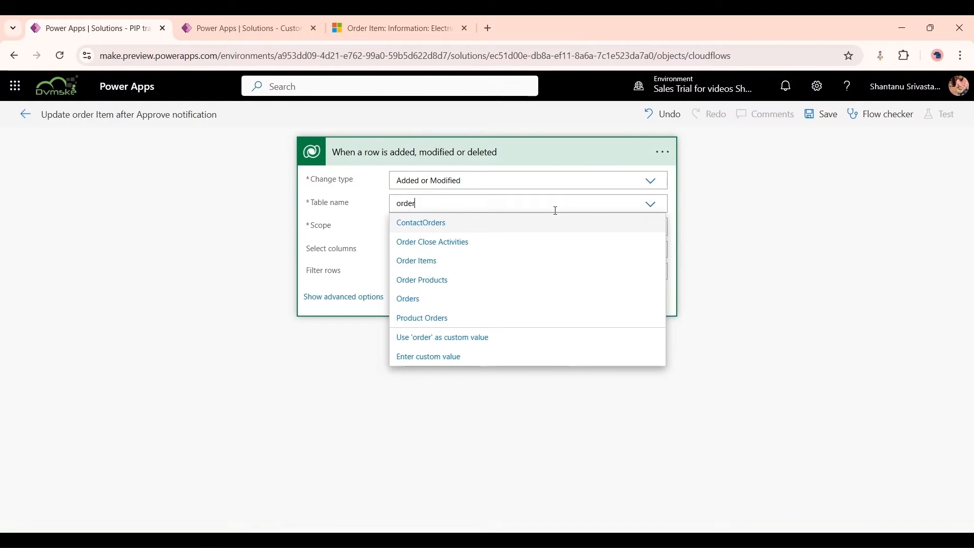
pyautogui.write('Item')
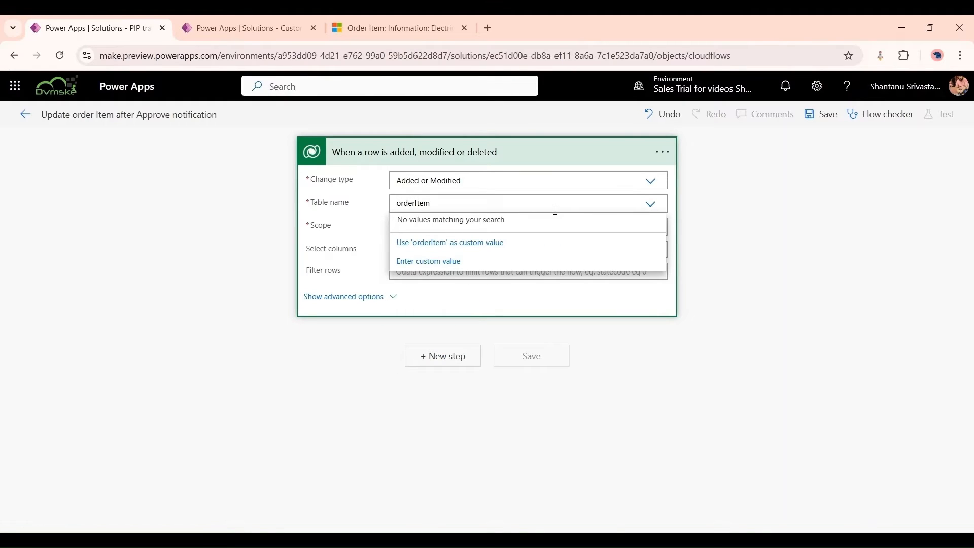
pyautogui.press('Backspace')
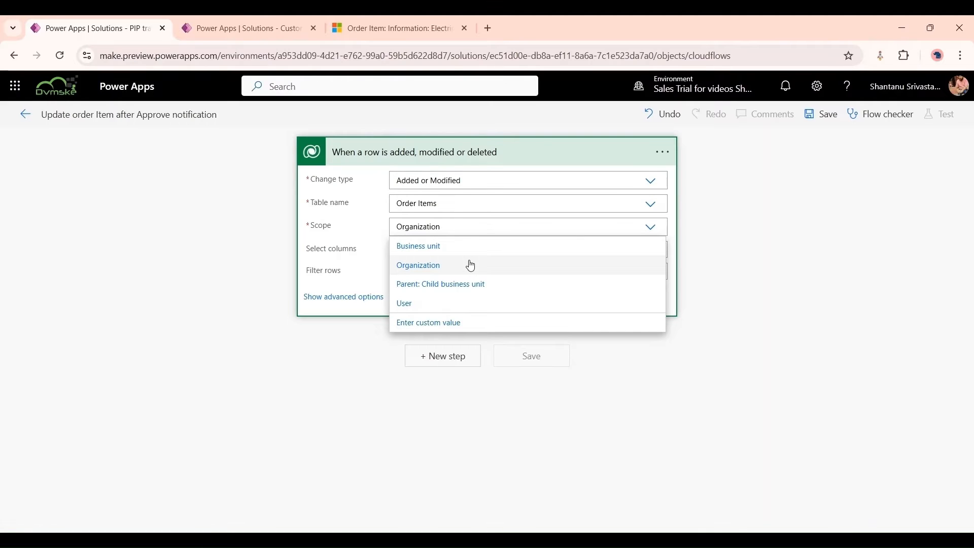
pyautogui.click(418, 266)
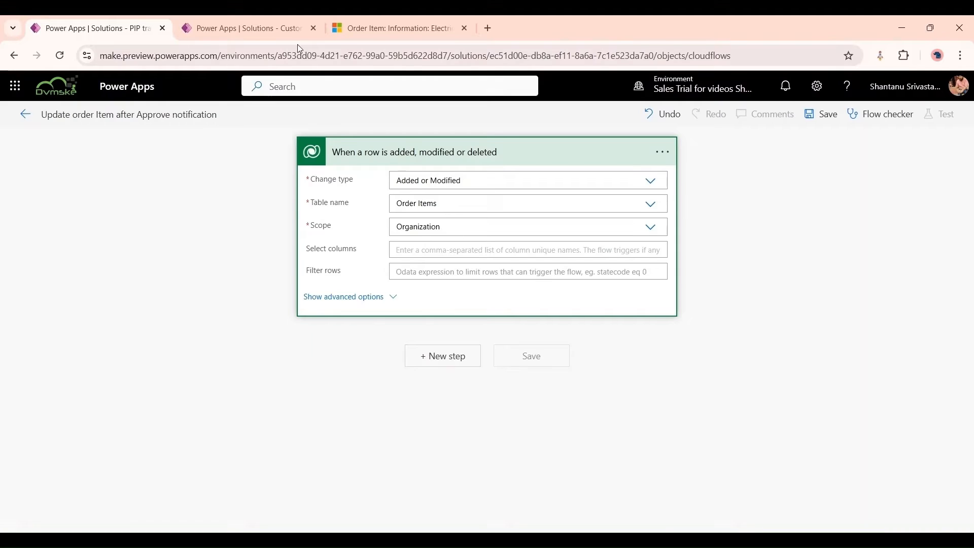
# - Switch to the Dynamics 365 order item record to check its field names
pyautogui.click(399, 28)
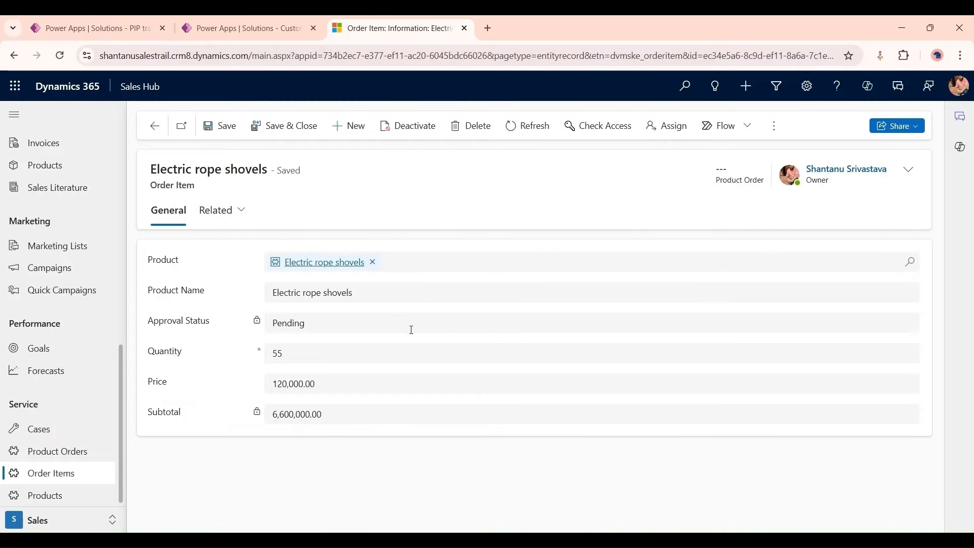
pyautogui.moveTo(358, 357)
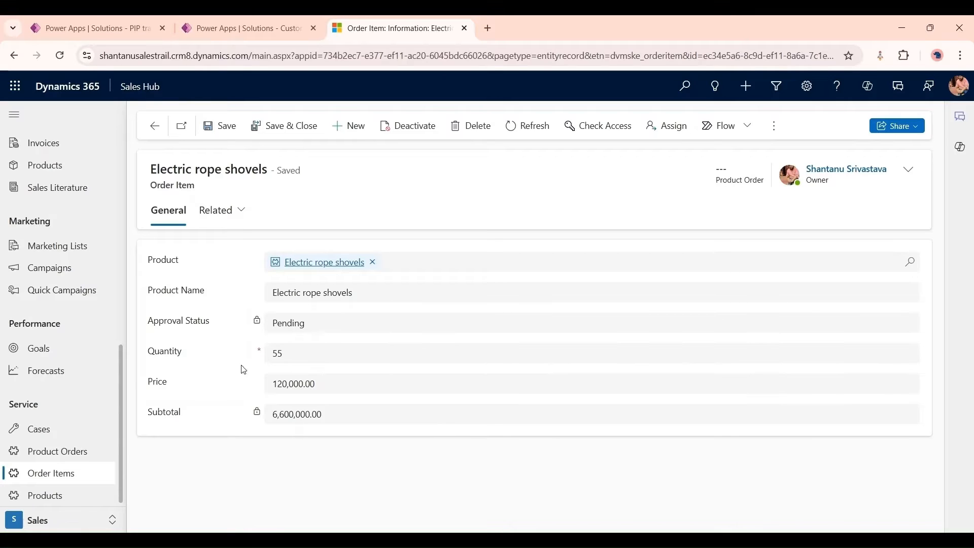
pyautogui.moveTo(867, 86)
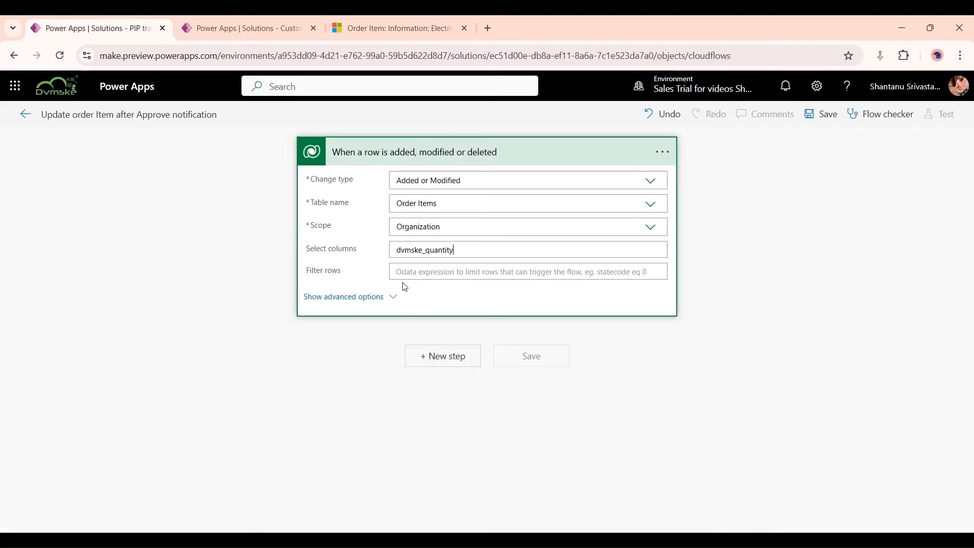
pyautogui.moveTo(353, 219)
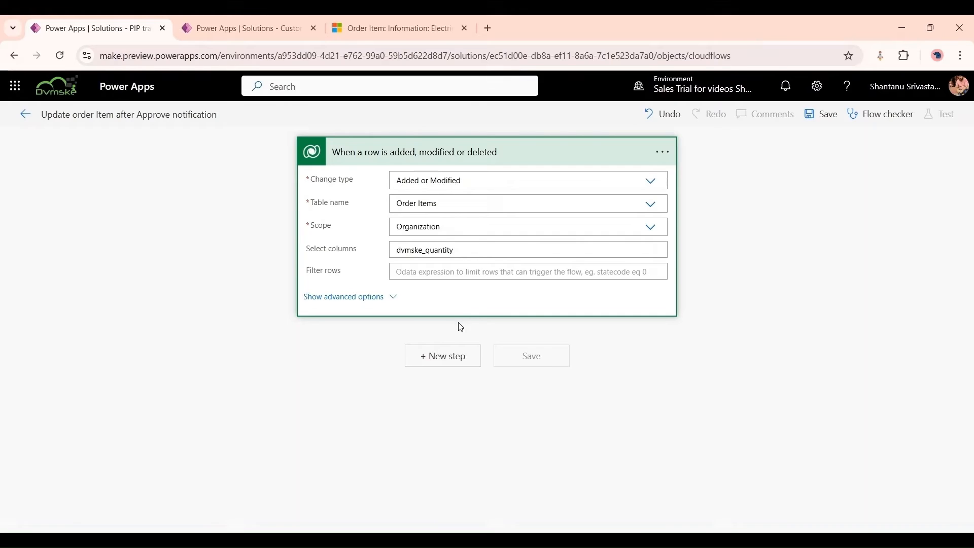
# - Add a Dataverse 'Get a row by ID' step on Order Items using the triggering Order Item as Row ID
pyautogui.click(443, 356)
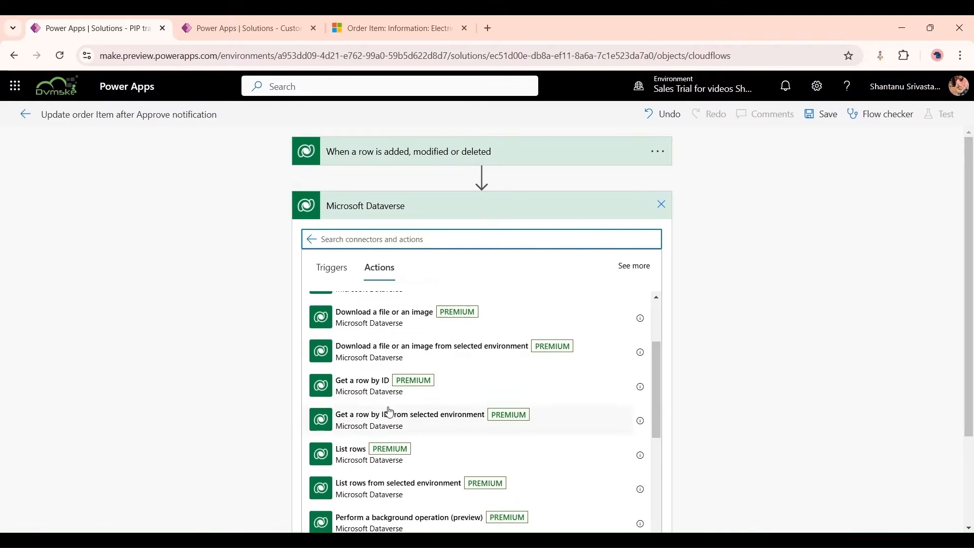
pyautogui.click(361, 380)
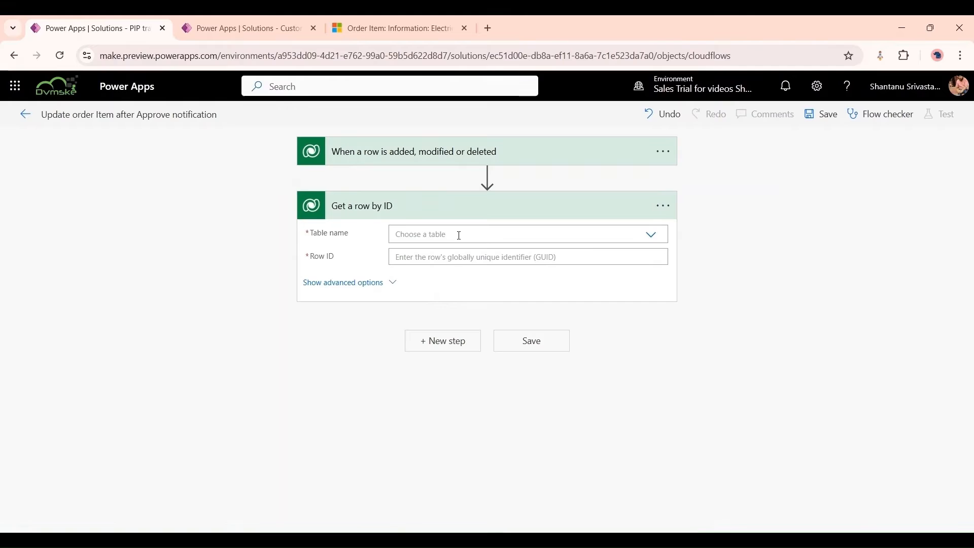
pyautogui.click(522, 235)
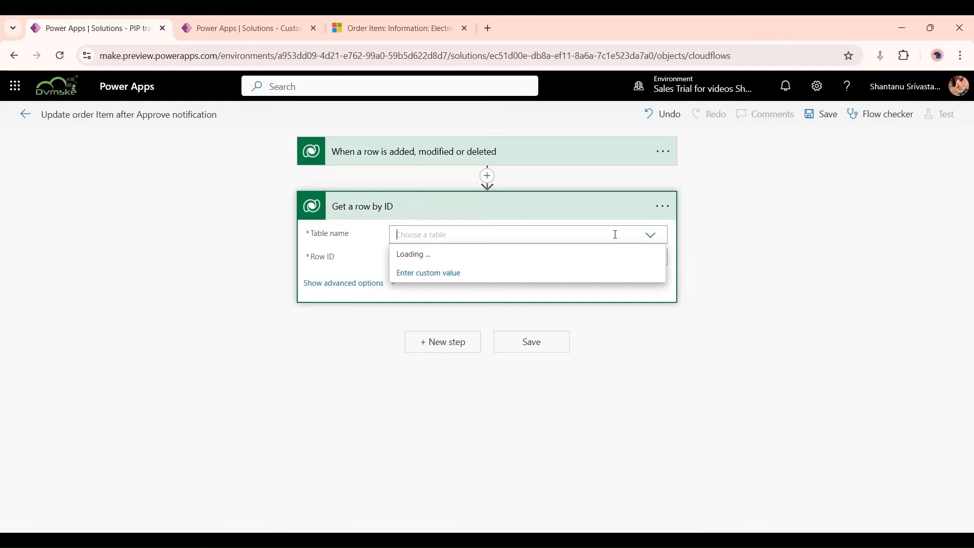
pyautogui.write('order')
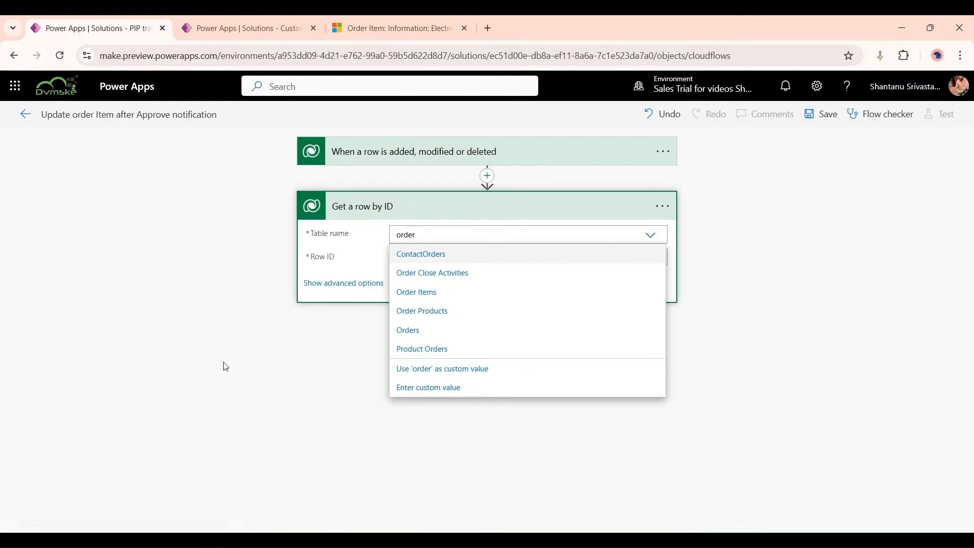
pyautogui.click(416, 293)
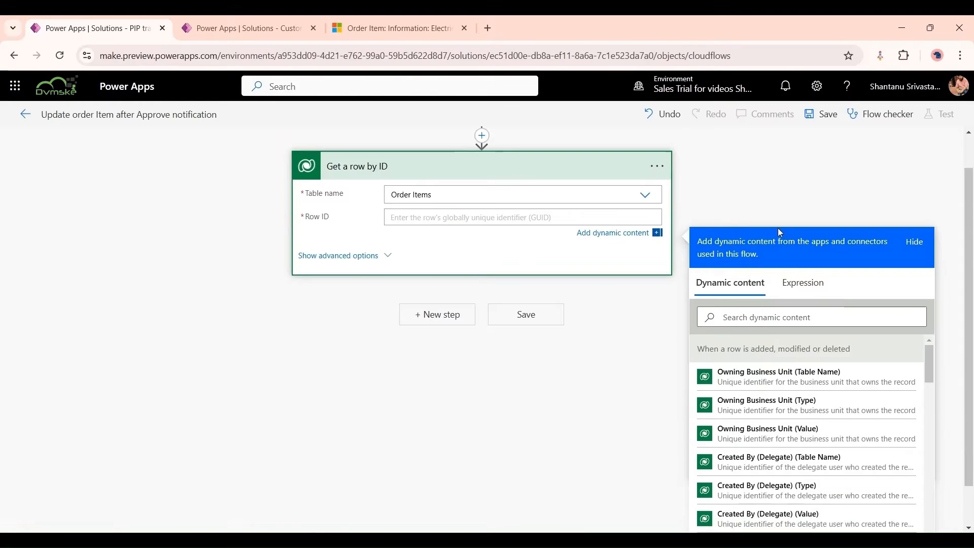
pyautogui.scroll(-3)
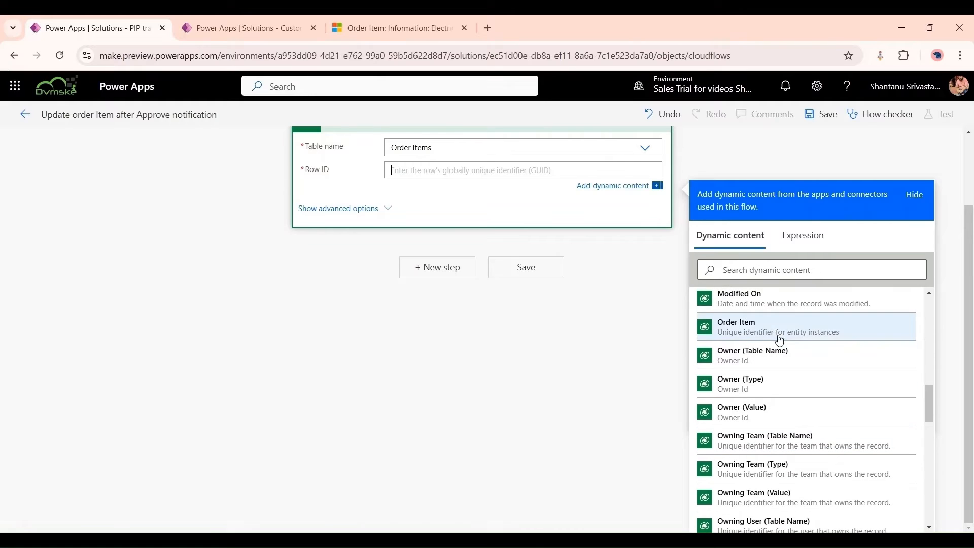
pyautogui.click(736, 327)
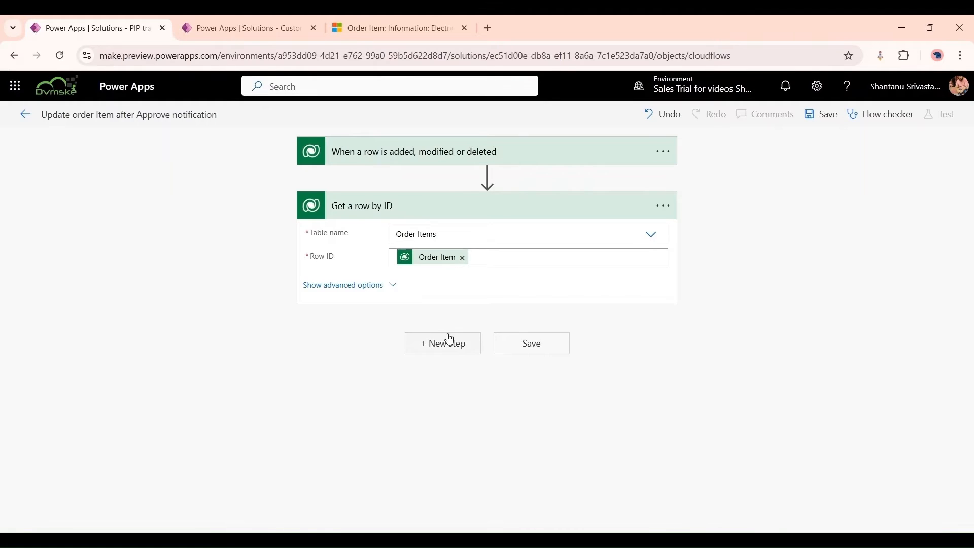
# - Add a 'Start and wait for an approval' step of type Approve/Reject - First to respond
pyautogui.click(443, 343)
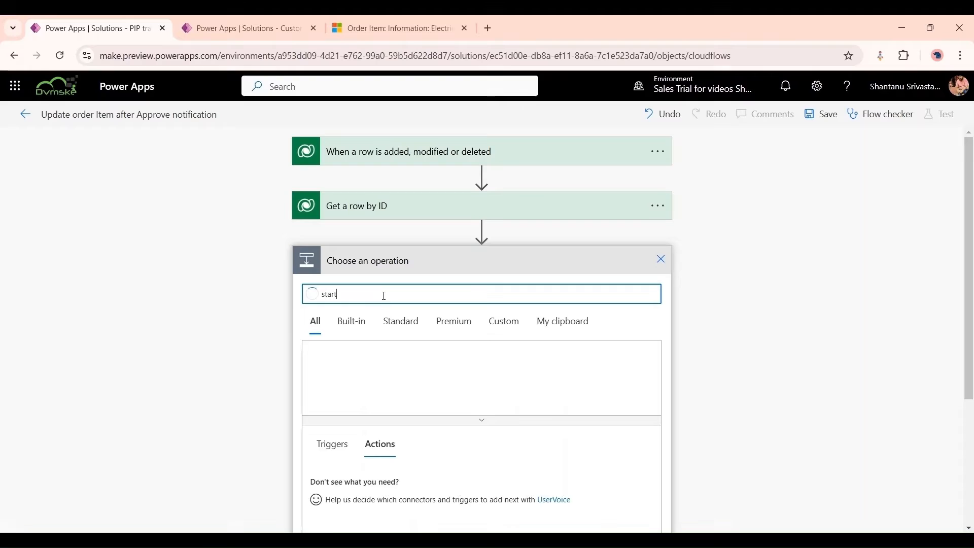
pyautogui.write('start')
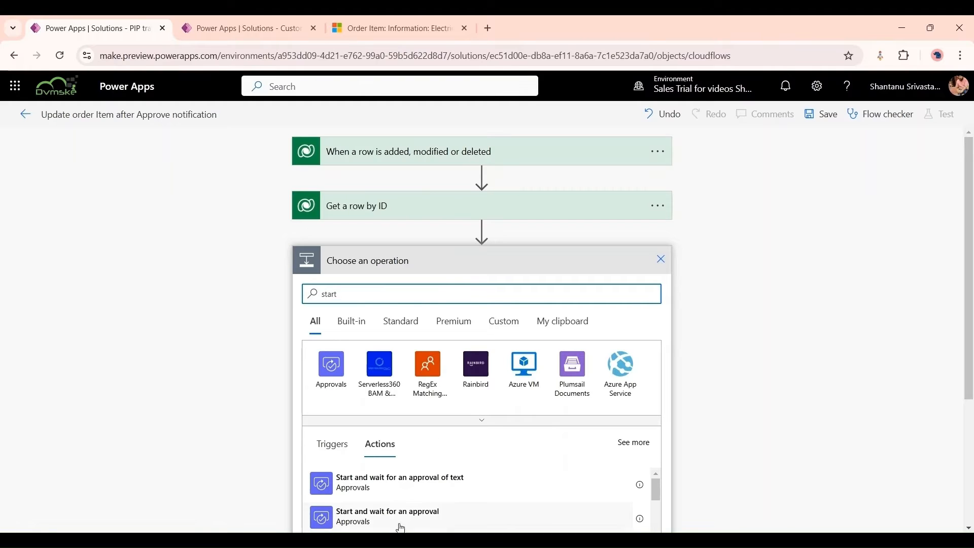
pyautogui.click(388, 516)
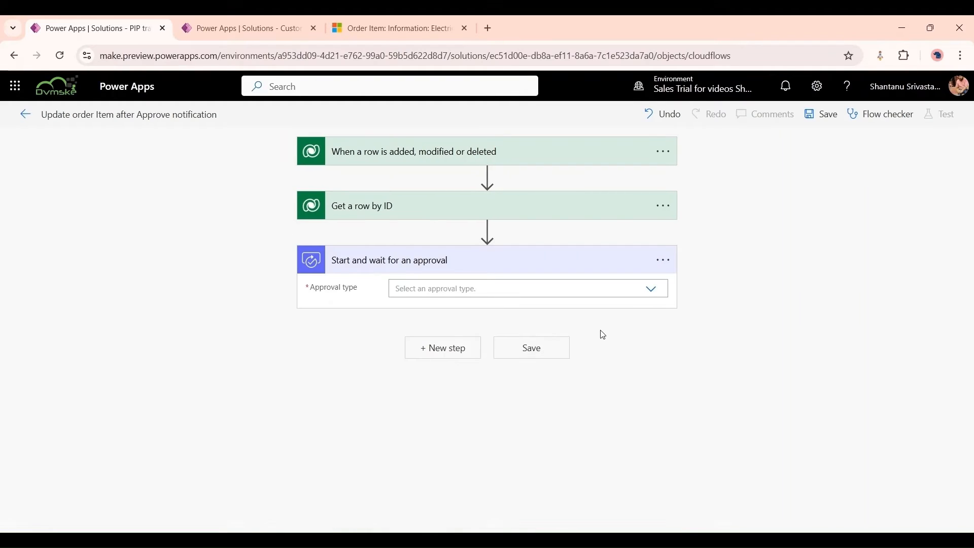
pyautogui.click(651, 289)
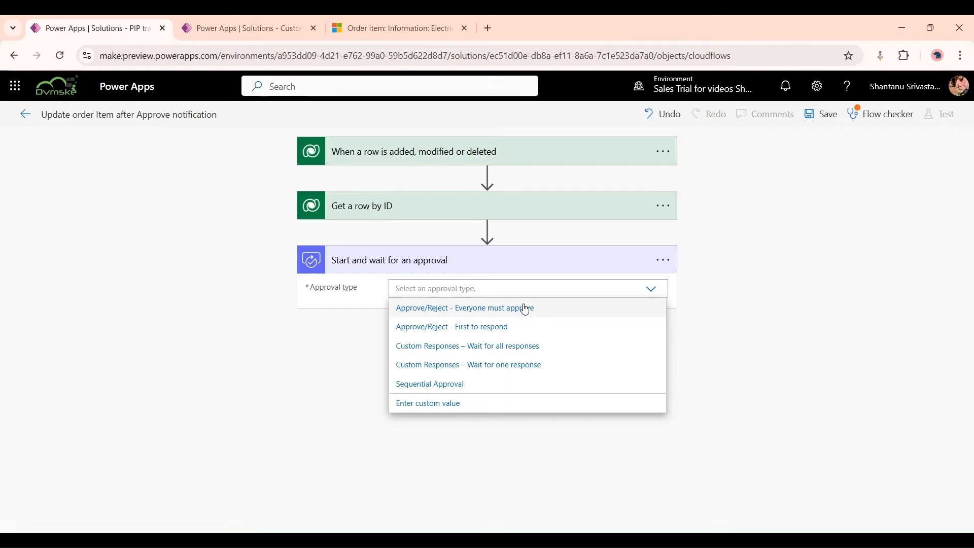
pyautogui.moveTo(517, 313)
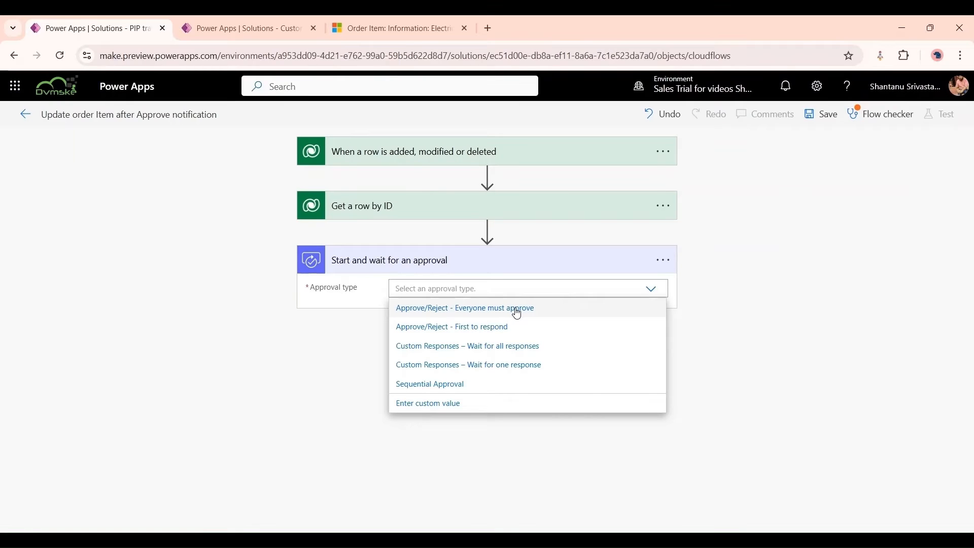
pyautogui.moveTo(522, 315)
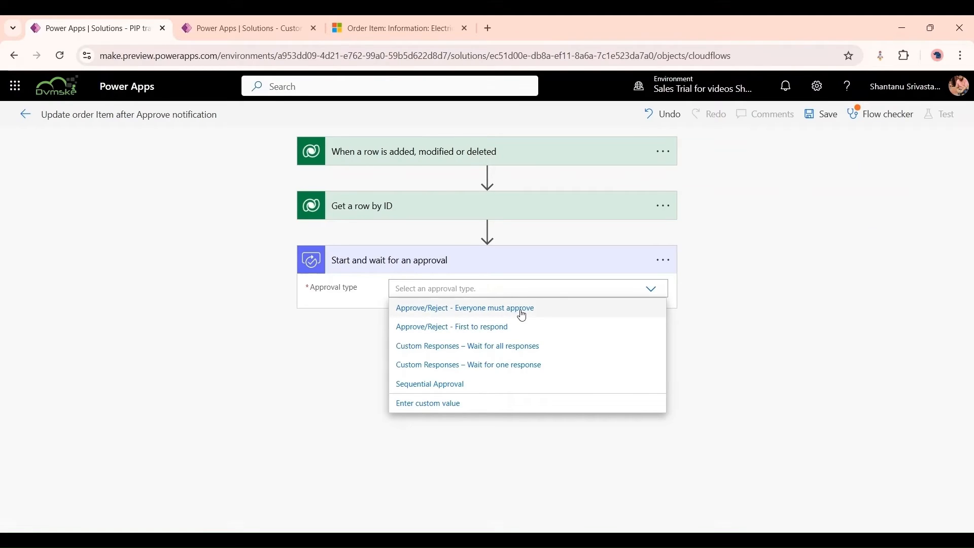
pyautogui.moveTo(464, 336)
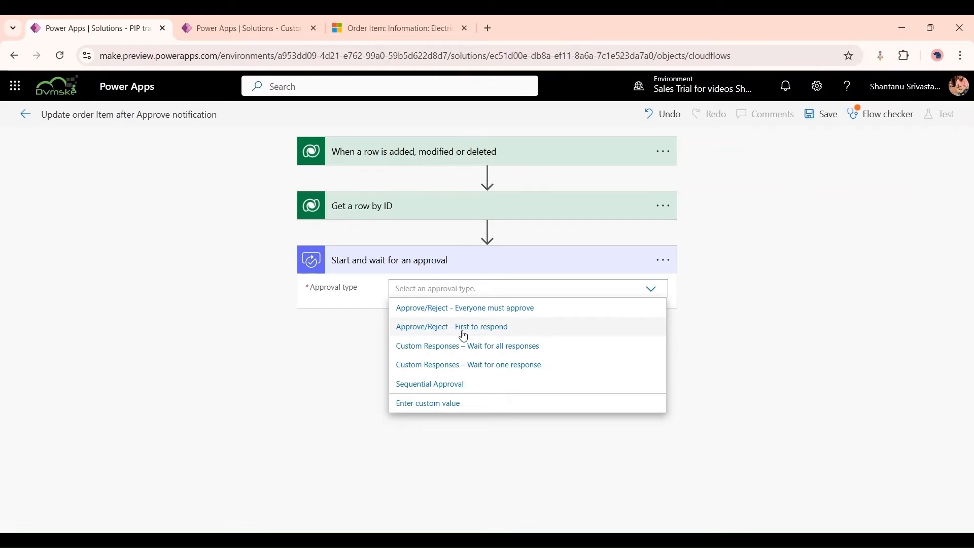
pyautogui.click(451, 326)
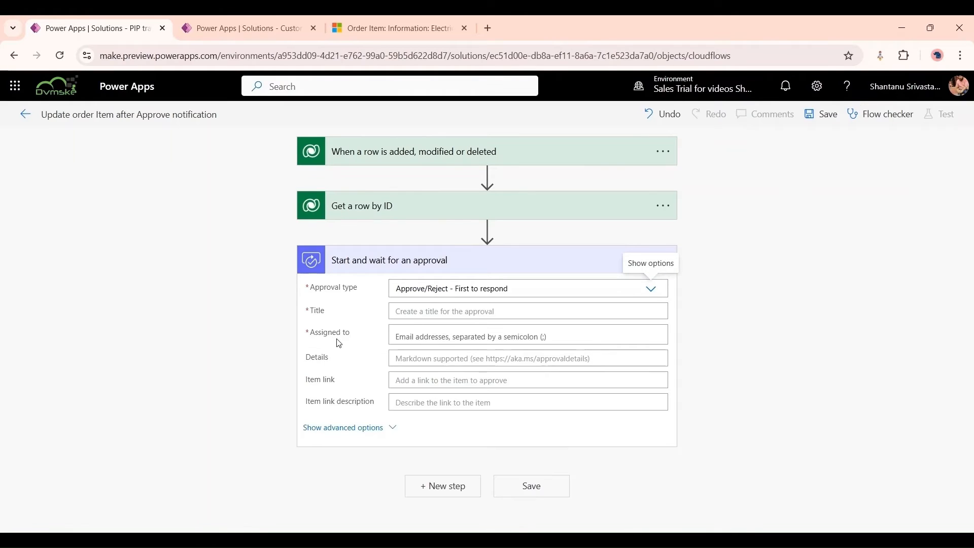
# - Begin the approval title 'Approval Needed for Order Item for the' with dynamic values
pyautogui.click(527, 311)
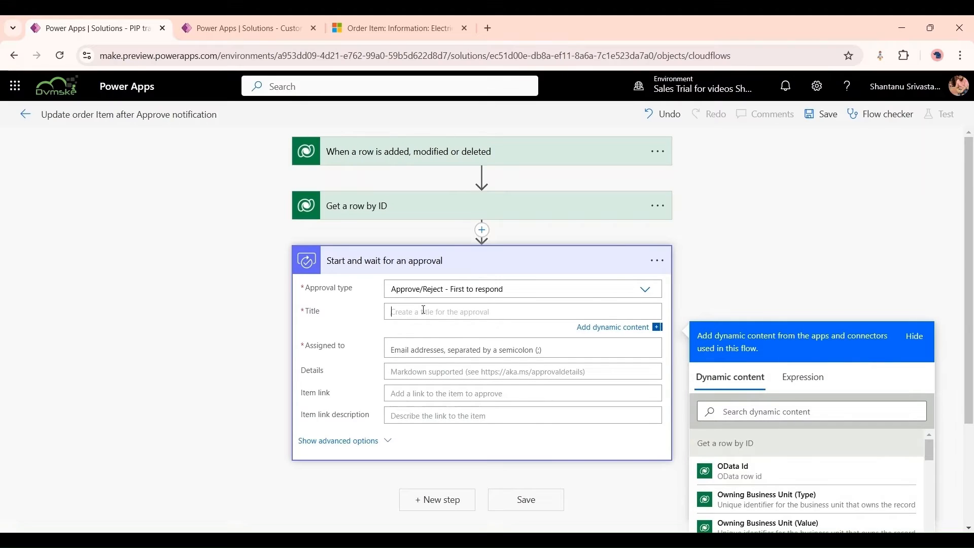
pyautogui.write('Approval Needed for Order Item')
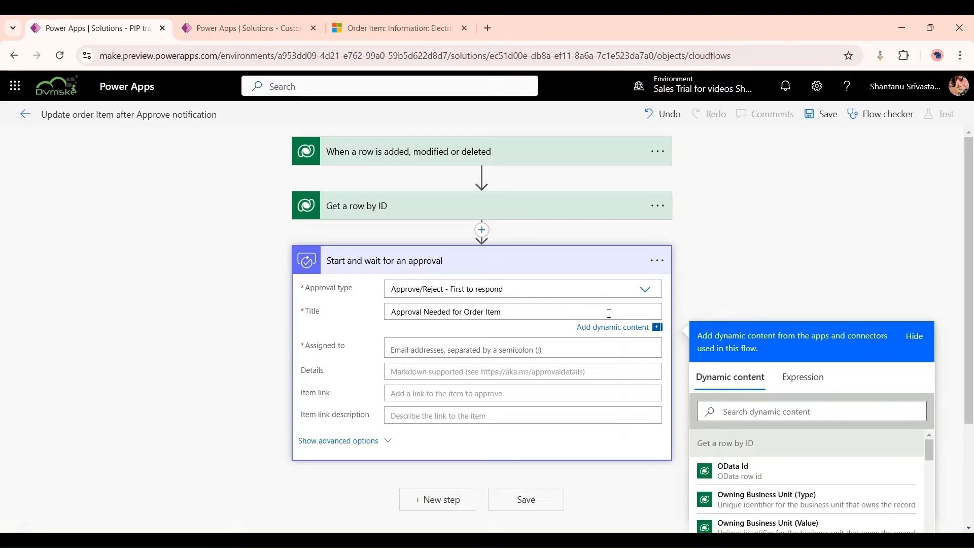
pyautogui.scroll(-3)
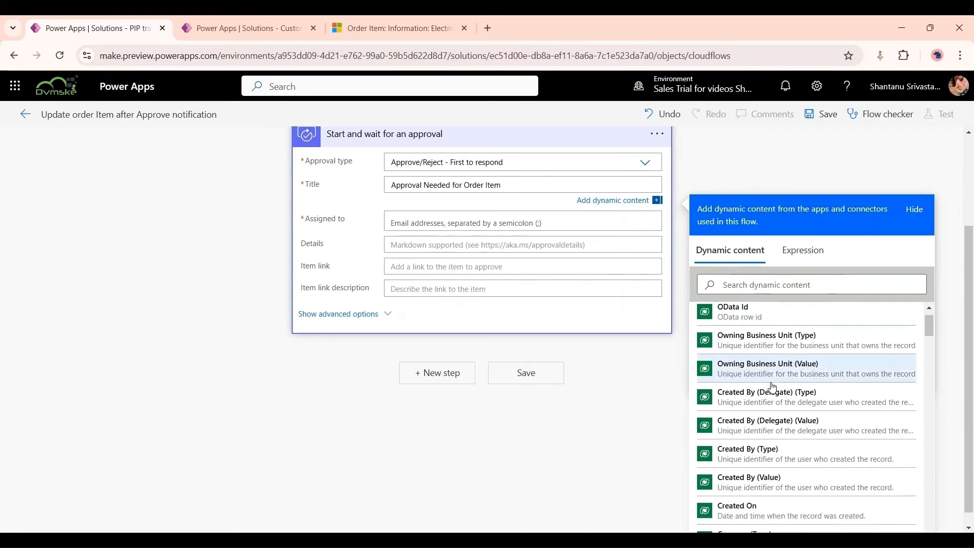
pyautogui.scroll(-3)
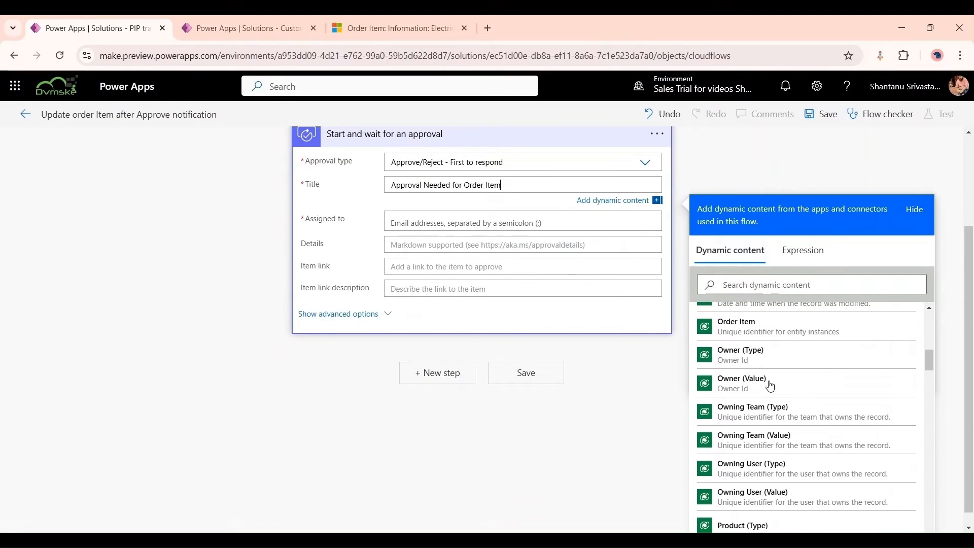
pyautogui.scroll(-3)
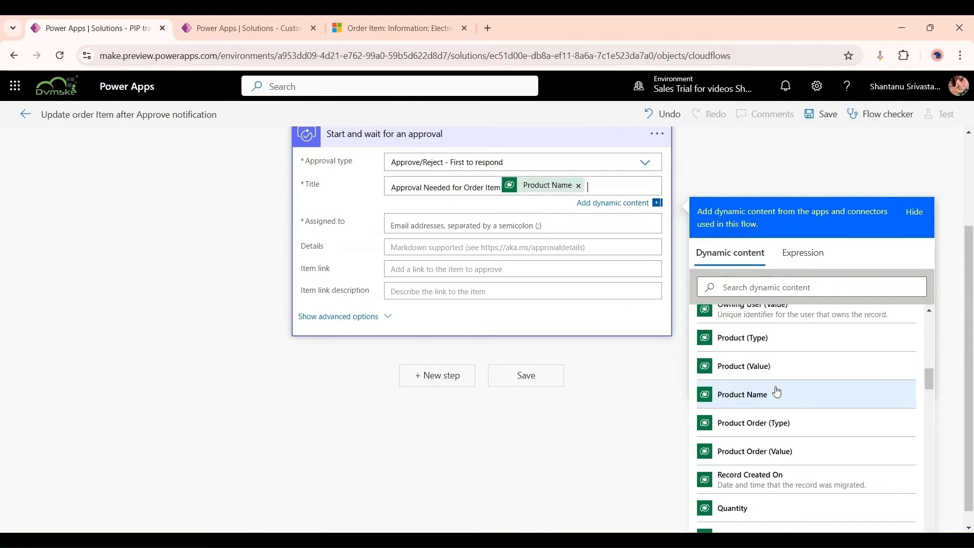
pyautogui.write('for the')
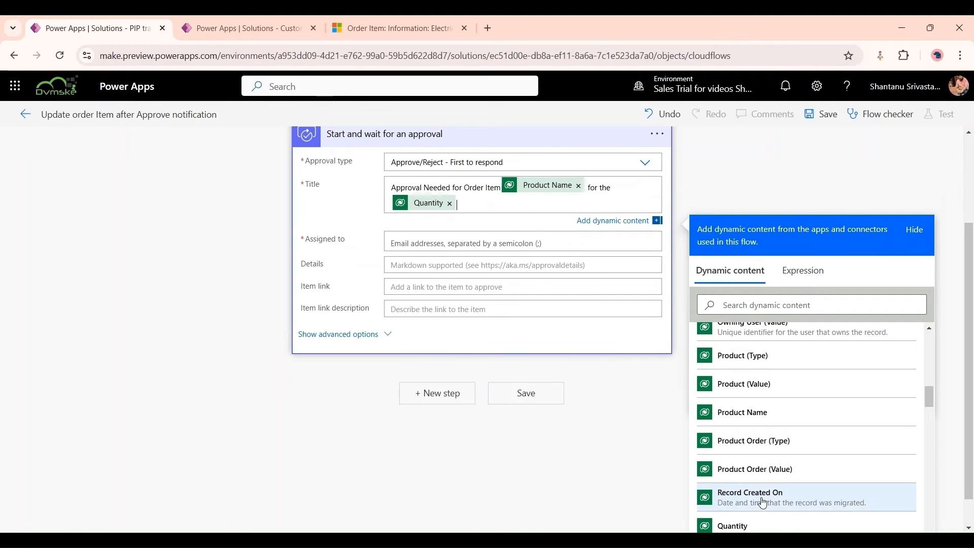
# - Finish the title with 'on this' and the Price token, then move to Assigned to
pyautogui.write('on')
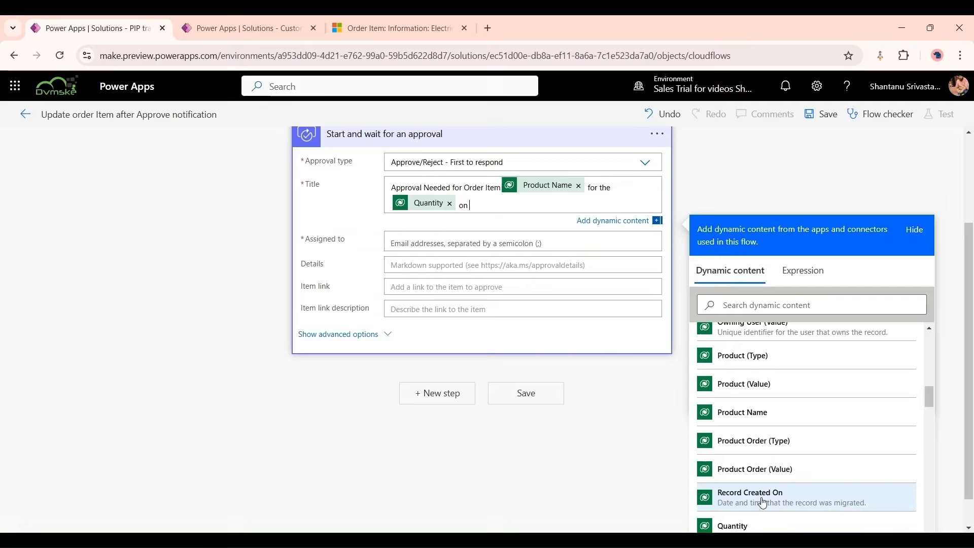
pyautogui.write('this')
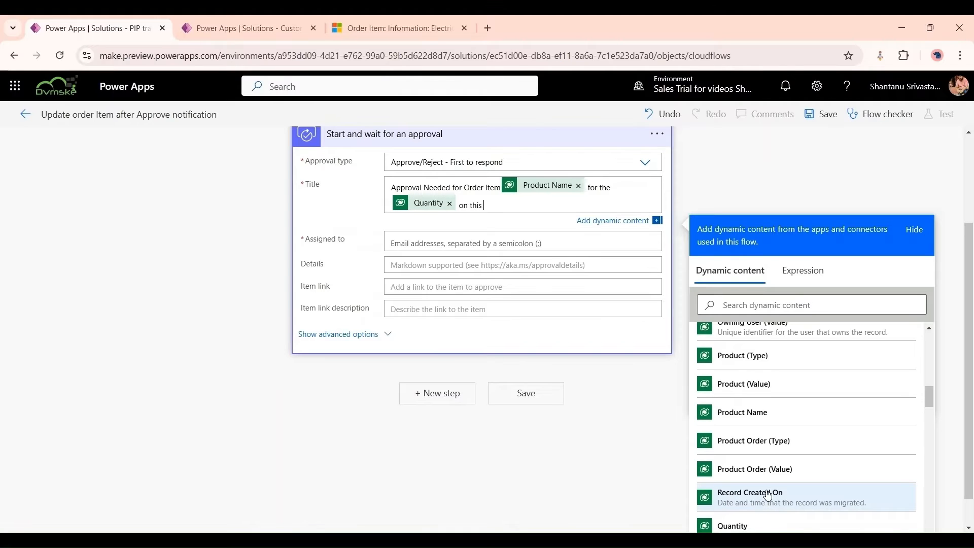
pyautogui.scroll(-3)
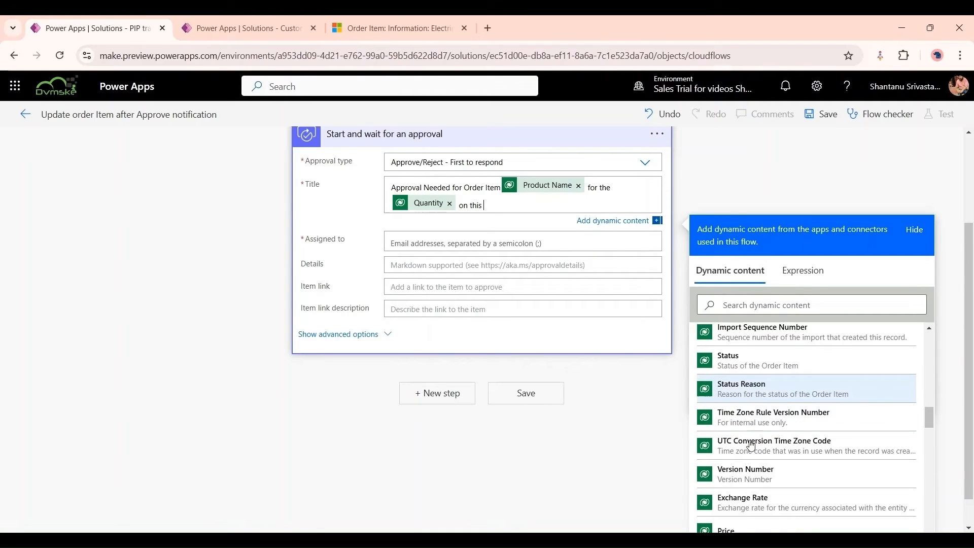
pyautogui.scroll(-3)
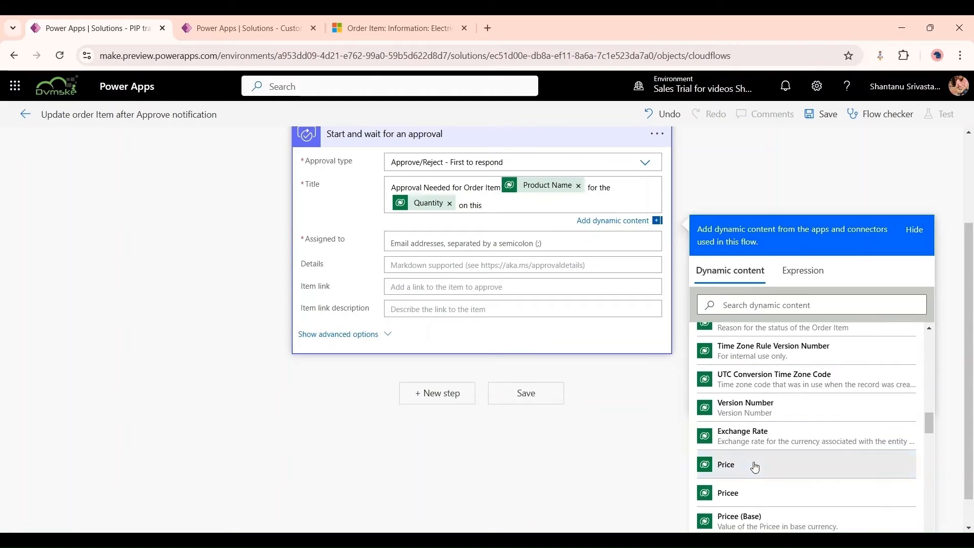
pyautogui.click(726, 464)
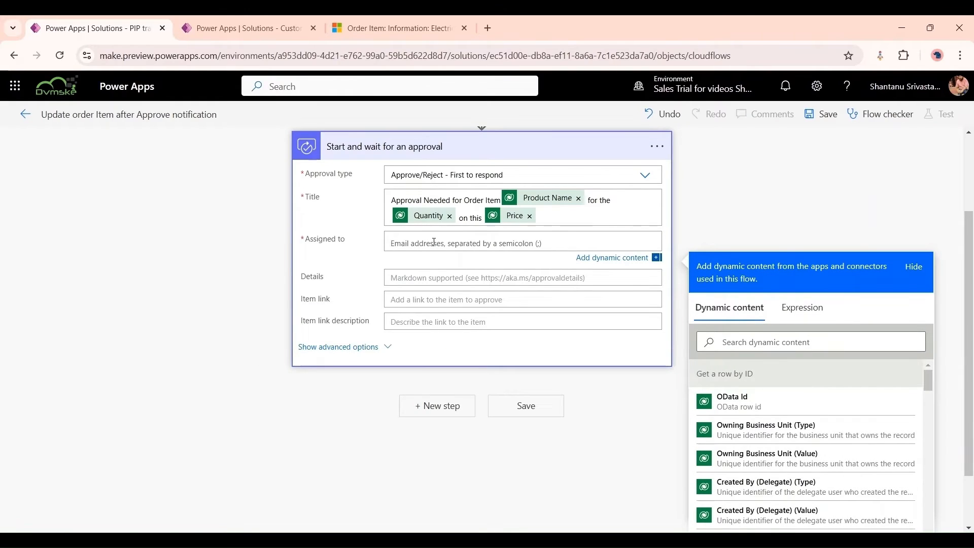
pyautogui.click(435, 243)
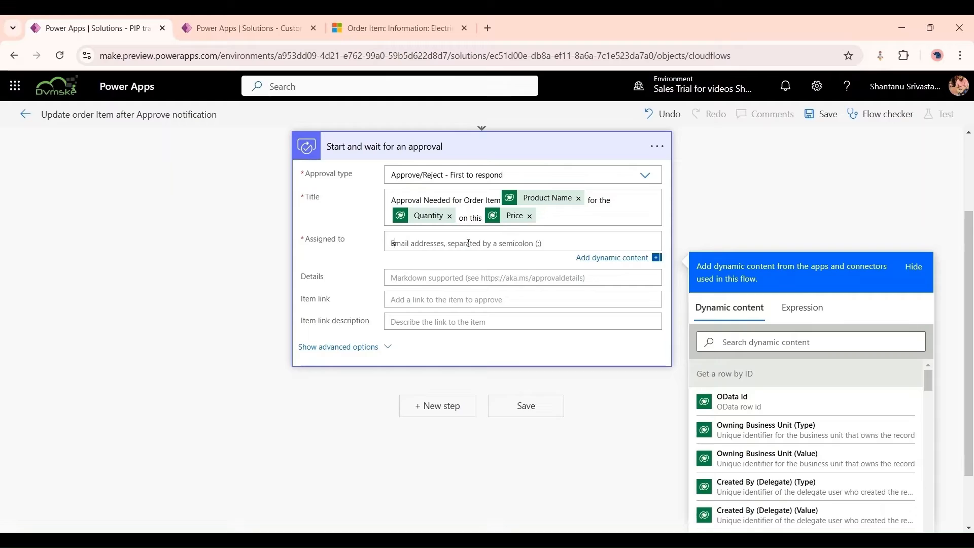
# - Assign the approval to the suggested user found by typing 'shant'
pyautogui.write('shant')
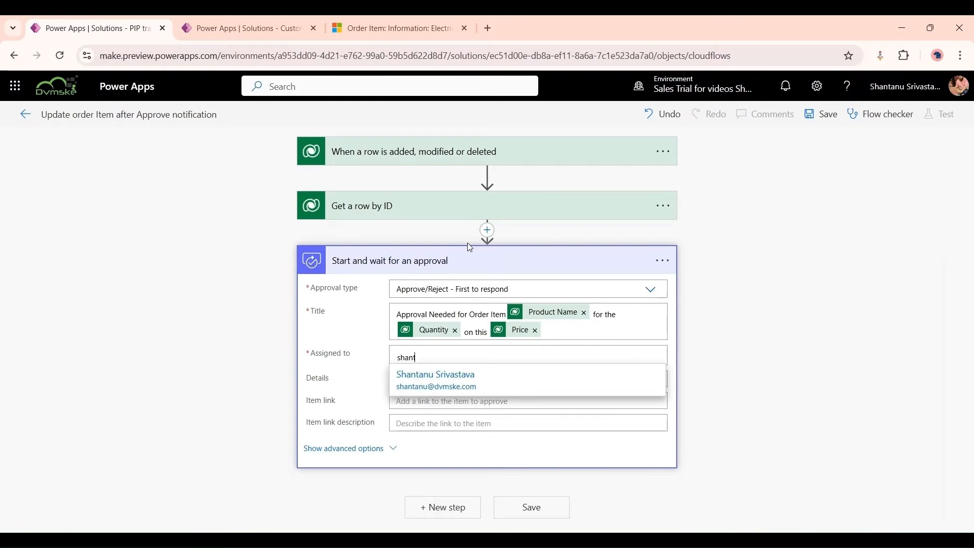
pyautogui.click(434, 375)
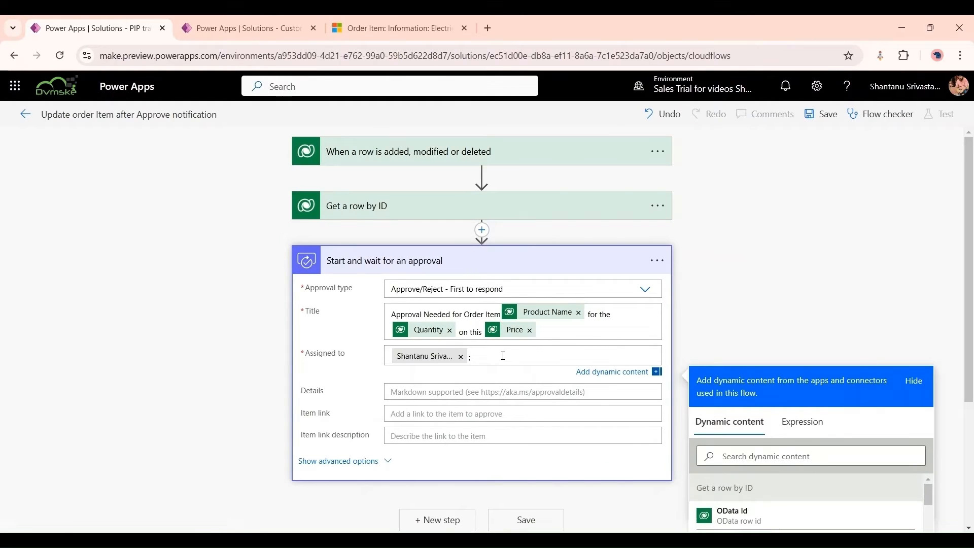
pyautogui.write('ma')
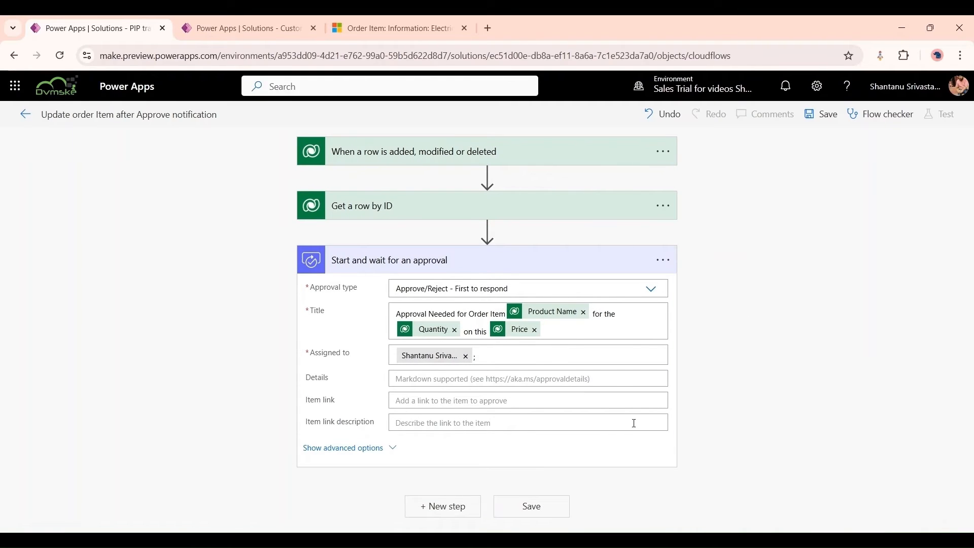
pyautogui.click(442, 506)
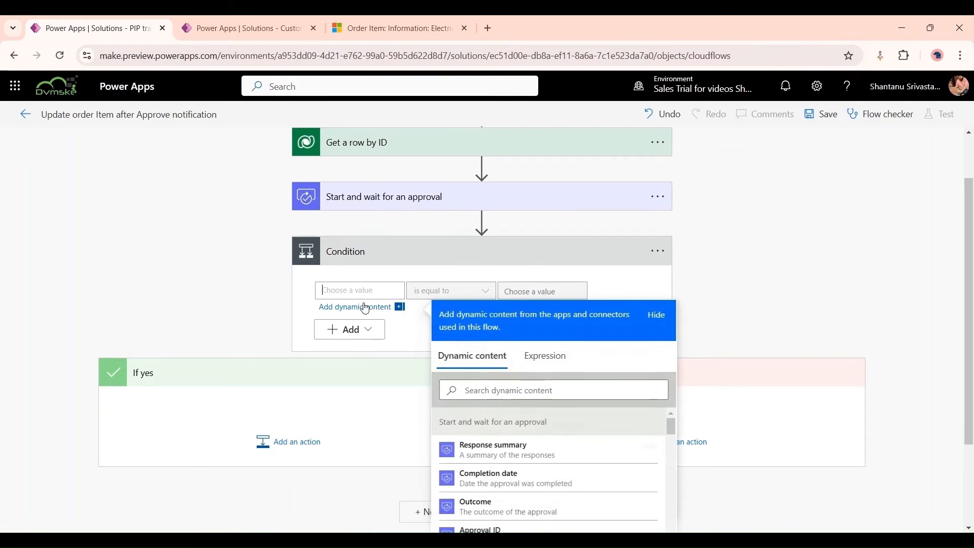
# - Set the Condition to check approval Outcome is equal to Approve
pyautogui.click(476, 505)
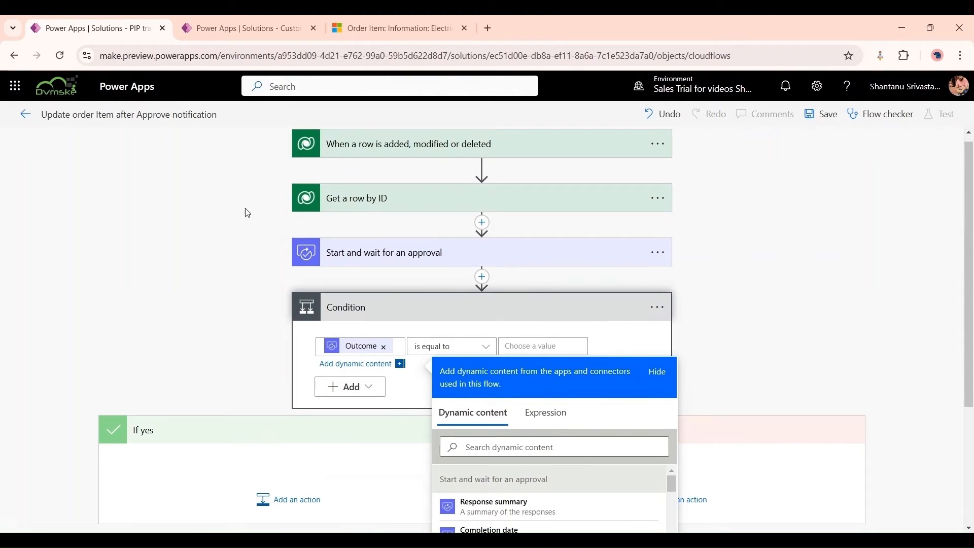
pyautogui.scroll(-3)
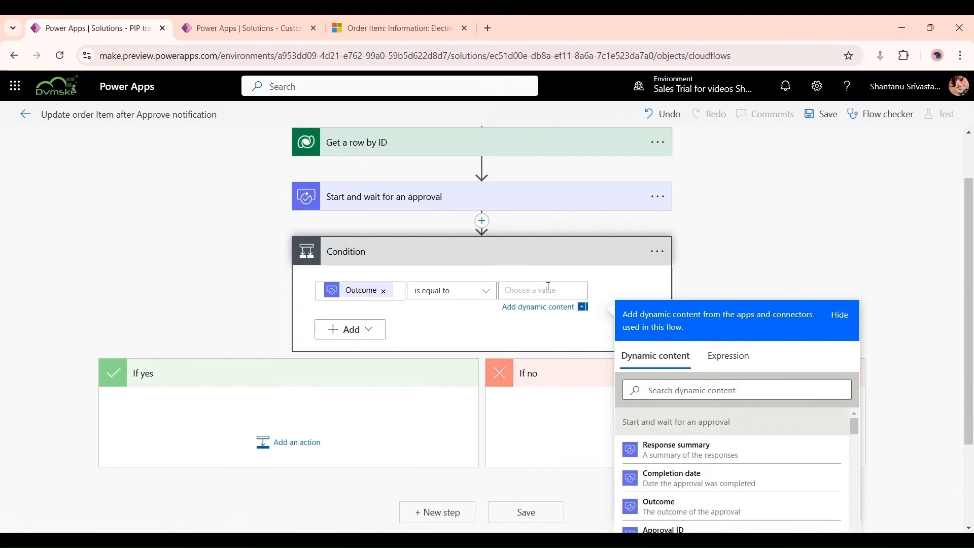
pyautogui.write('Approve')
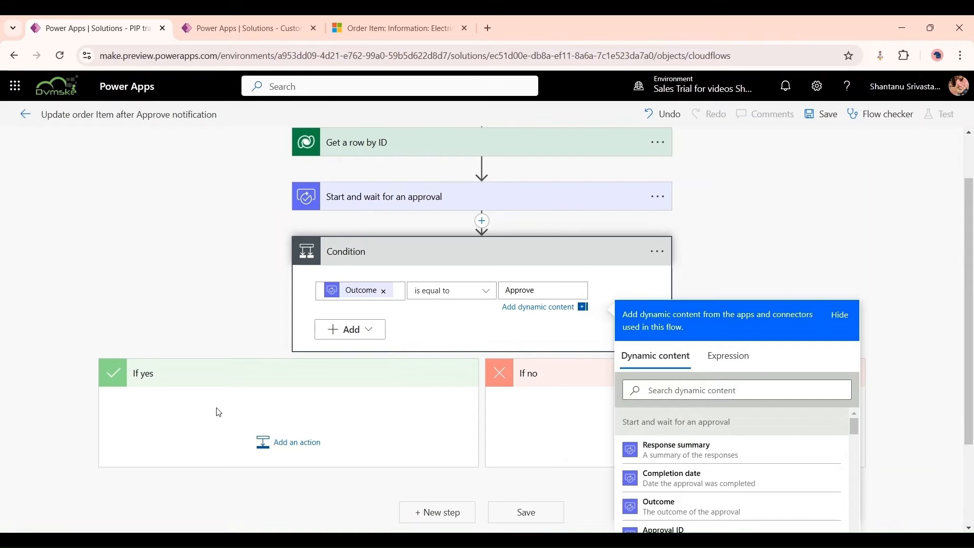
pyautogui.click(840, 315)
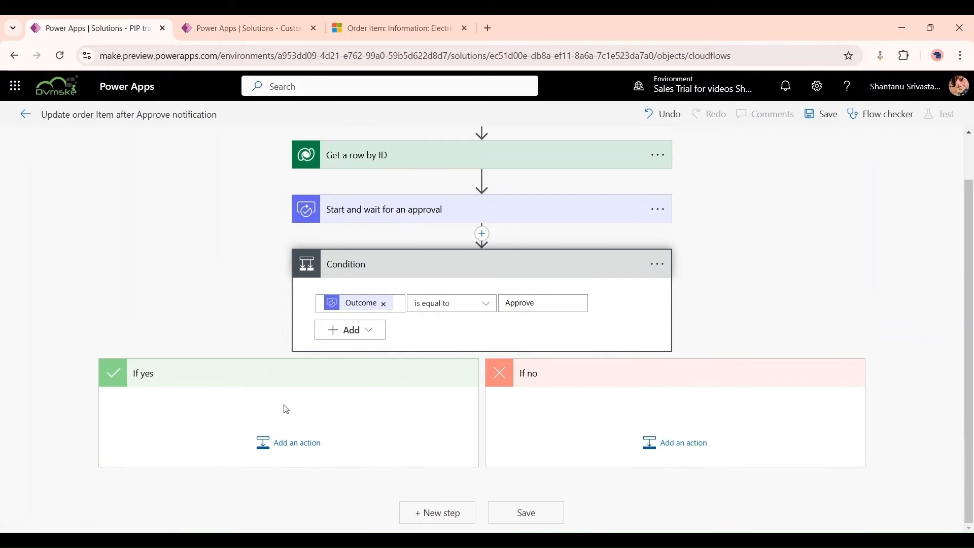
# - Point the If yes 'Update a row' at the Order Items table and reveal its advanced fields
pyautogui.write('o')
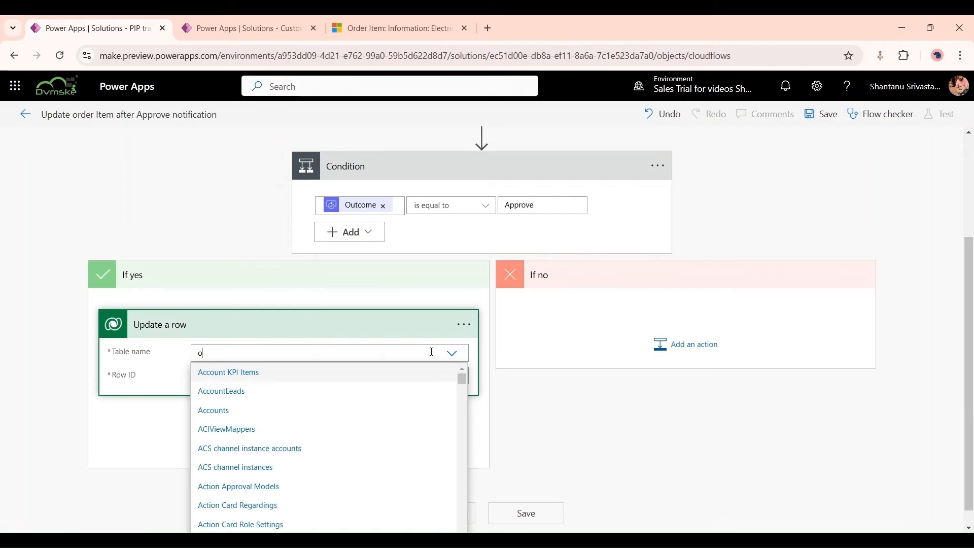
pyautogui.write('rdee')
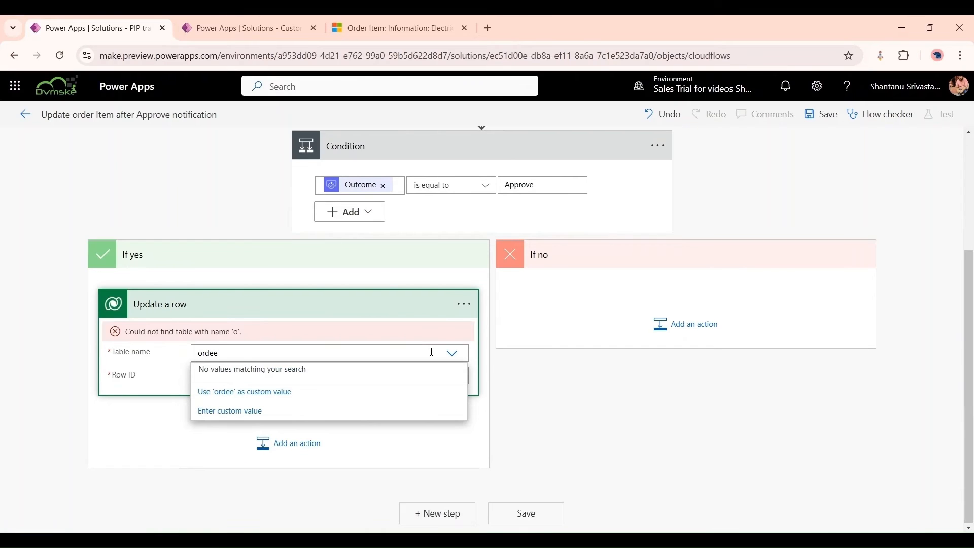
pyautogui.press('Backspace')
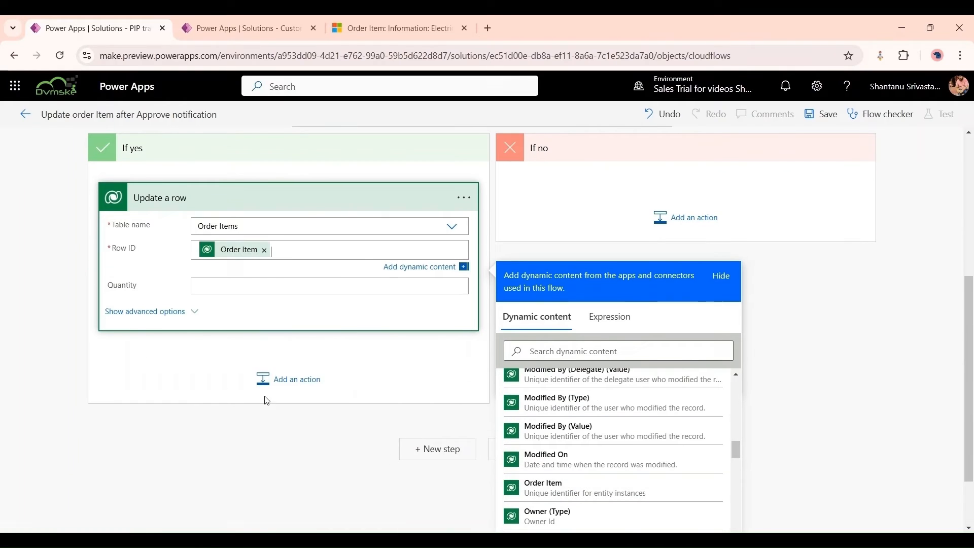
pyautogui.click(145, 312)
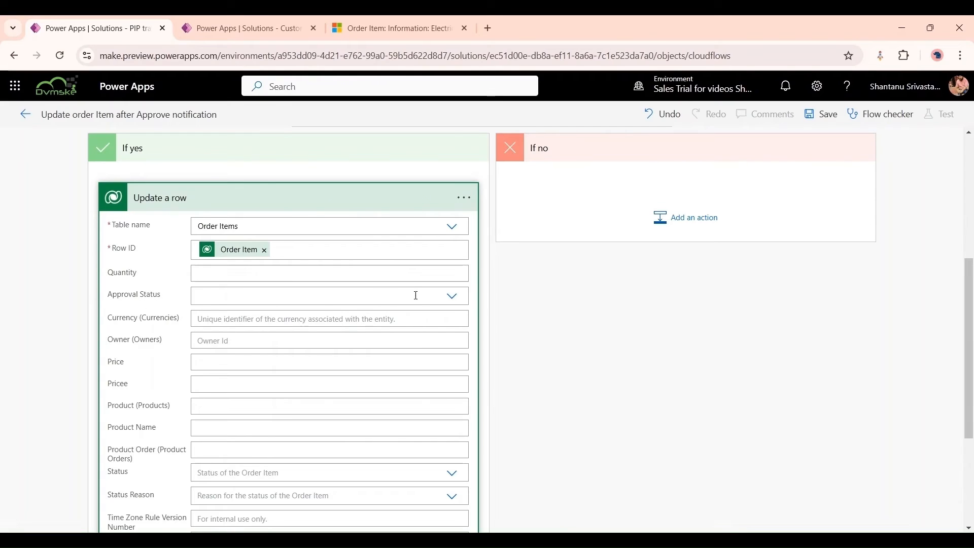
# - Set the row's Approval Status to Approved, then move to the If no branch
pyautogui.click(452, 296)
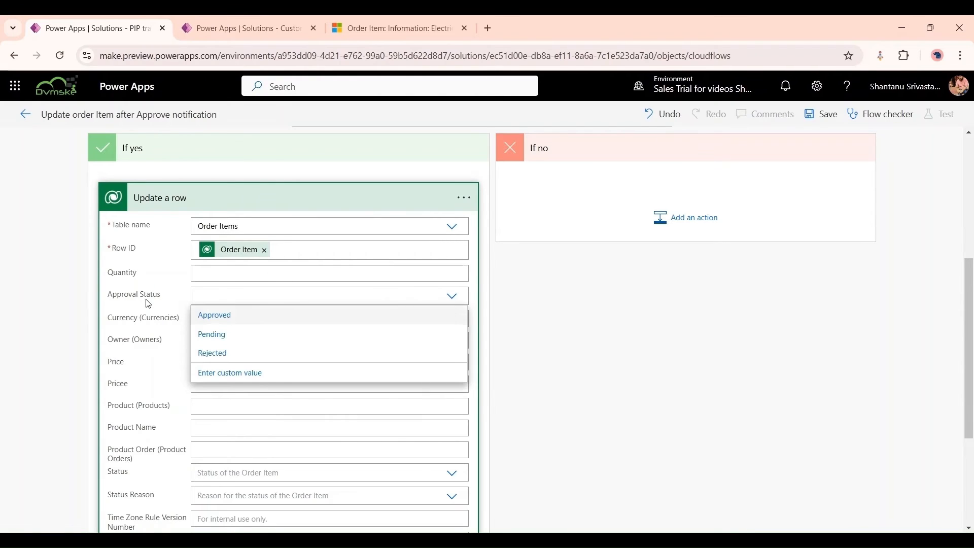
pyautogui.click(214, 315)
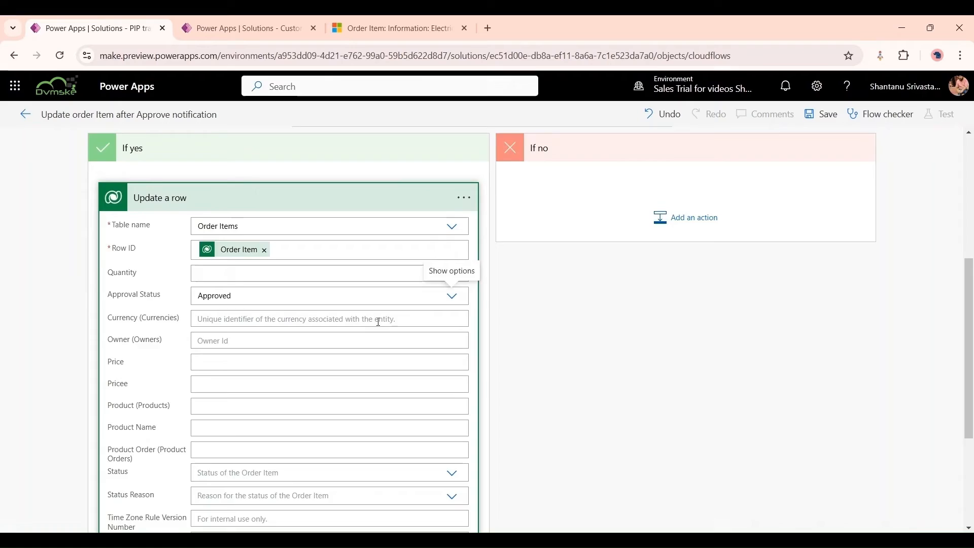
pyautogui.click(694, 218)
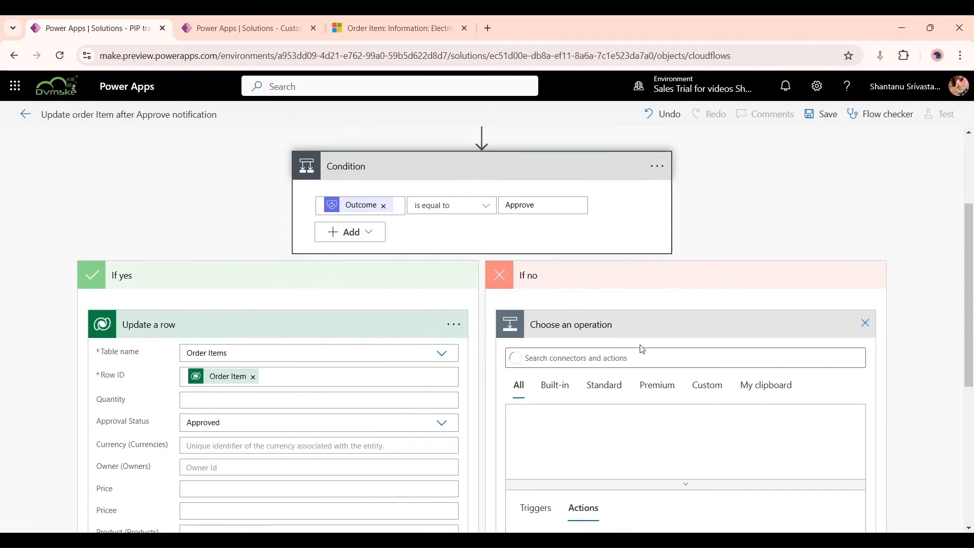
# - Add 'Update a row 2' in If no targeting the Order Items table for the same Order Item
pyautogui.scroll(-3)
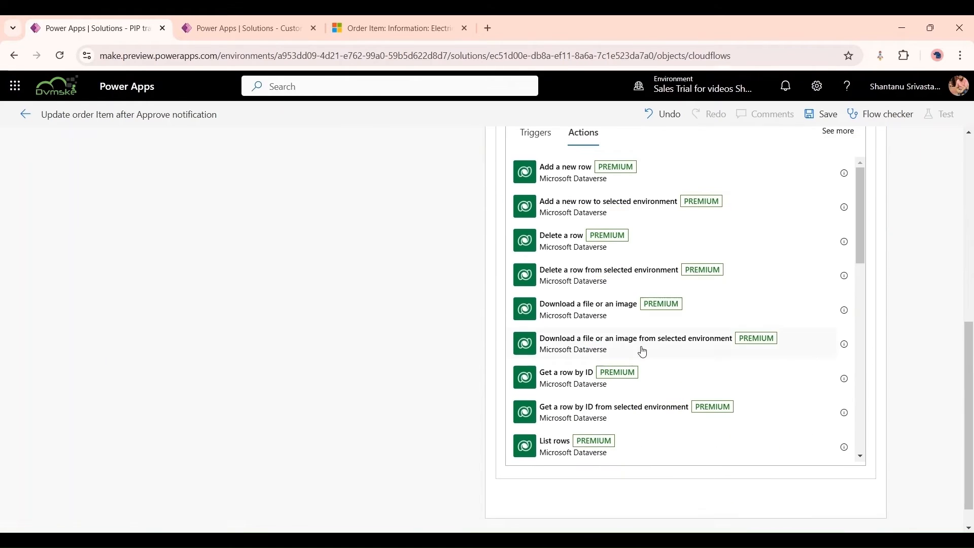
pyautogui.scroll(-3)
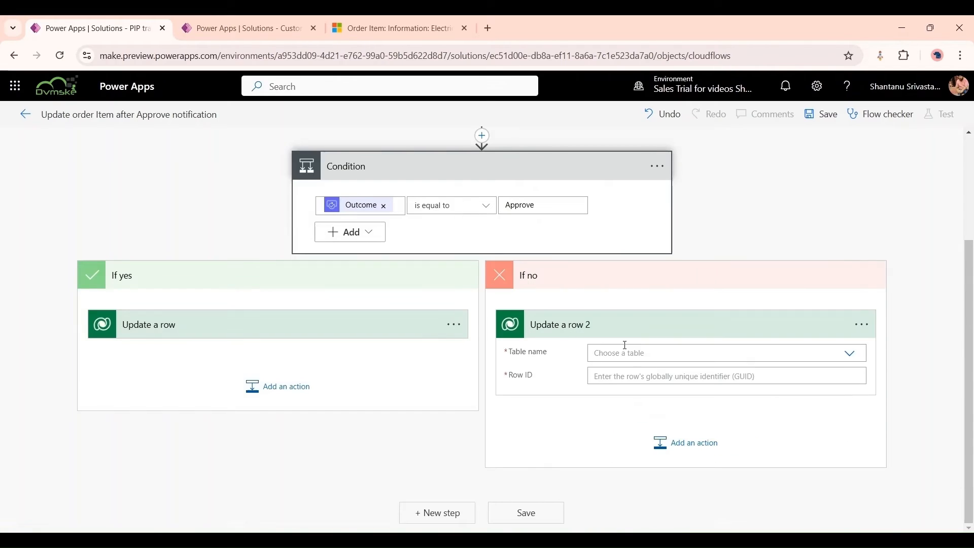
pyautogui.write('o')
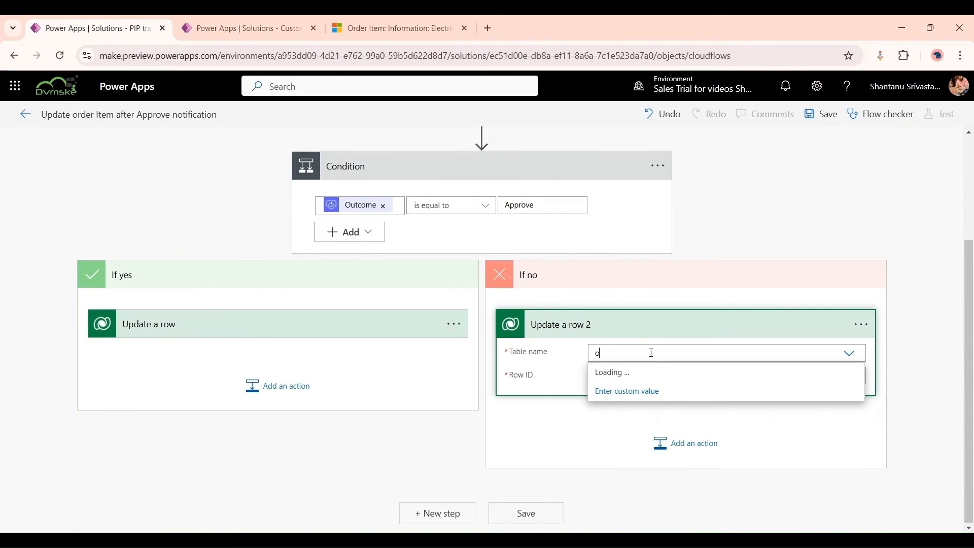
pyautogui.write('rder')
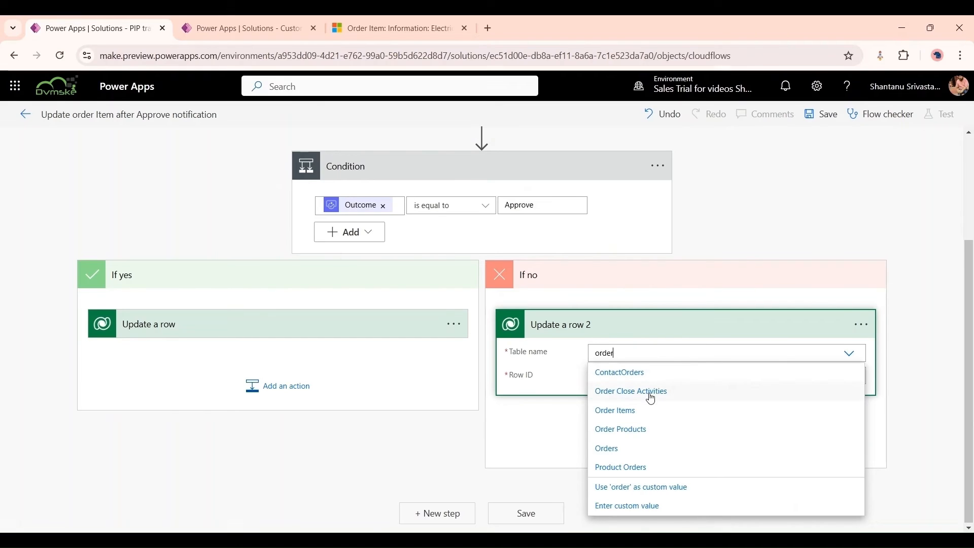
pyautogui.click(615, 411)
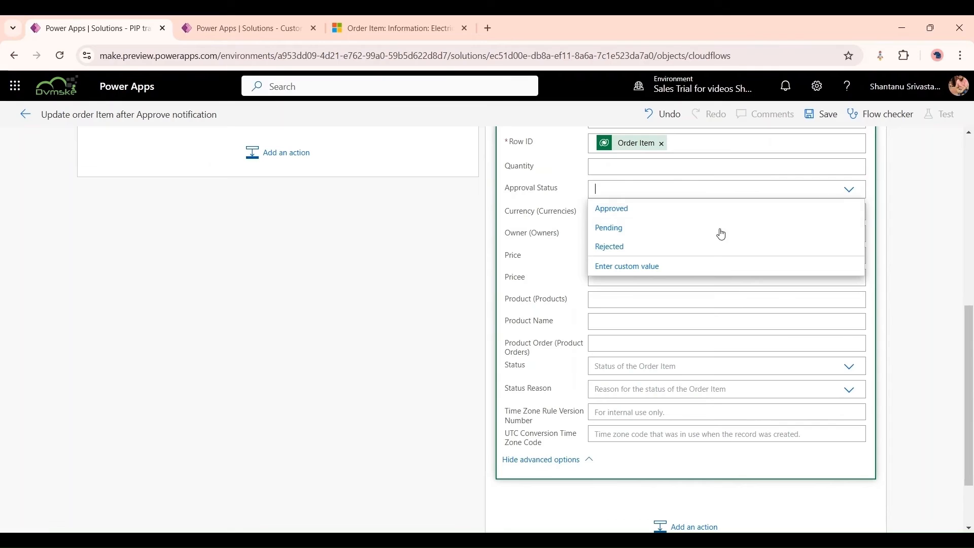
pyautogui.click(610, 246)
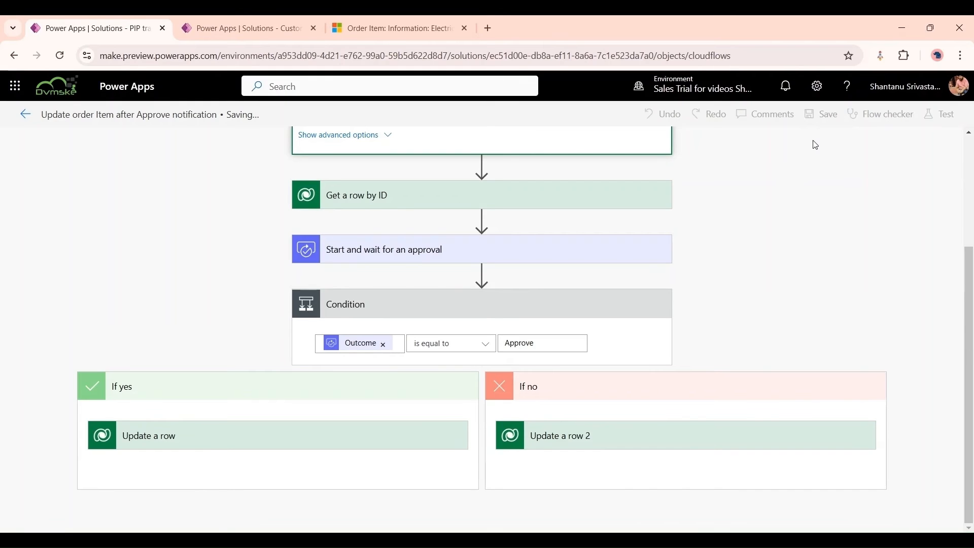
# - Start a test of the saved flow with manual triggering selected
pyautogui.click(887, 114)
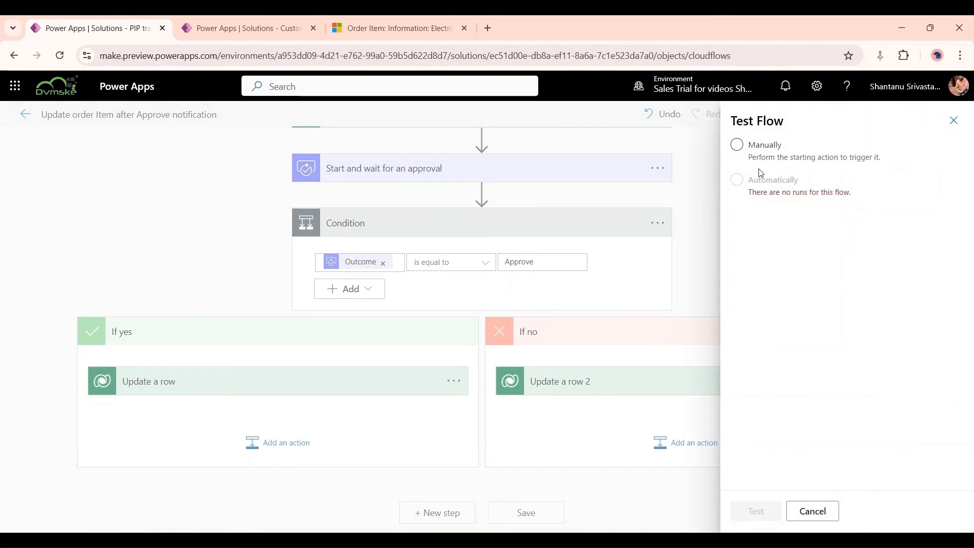
pyautogui.click(737, 144)
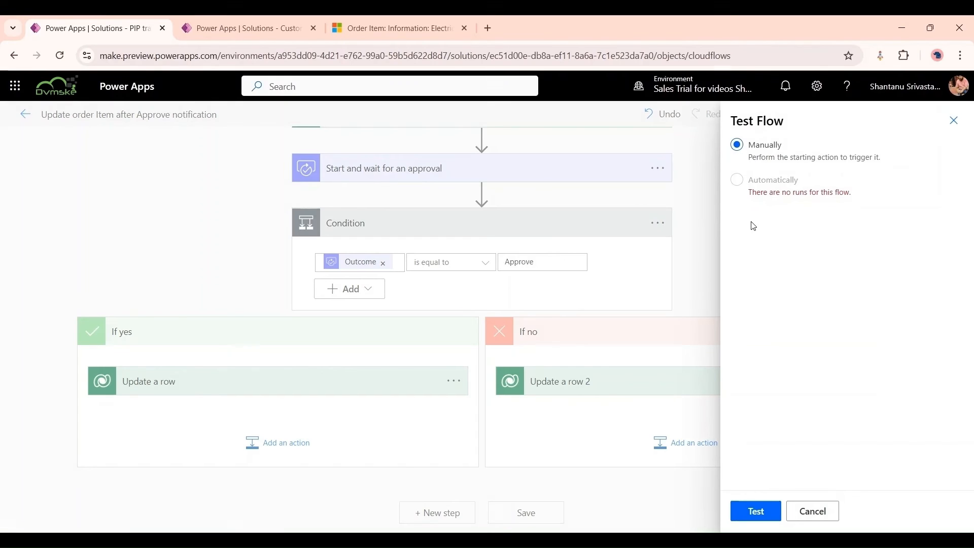
pyautogui.moveTo(849, 243)
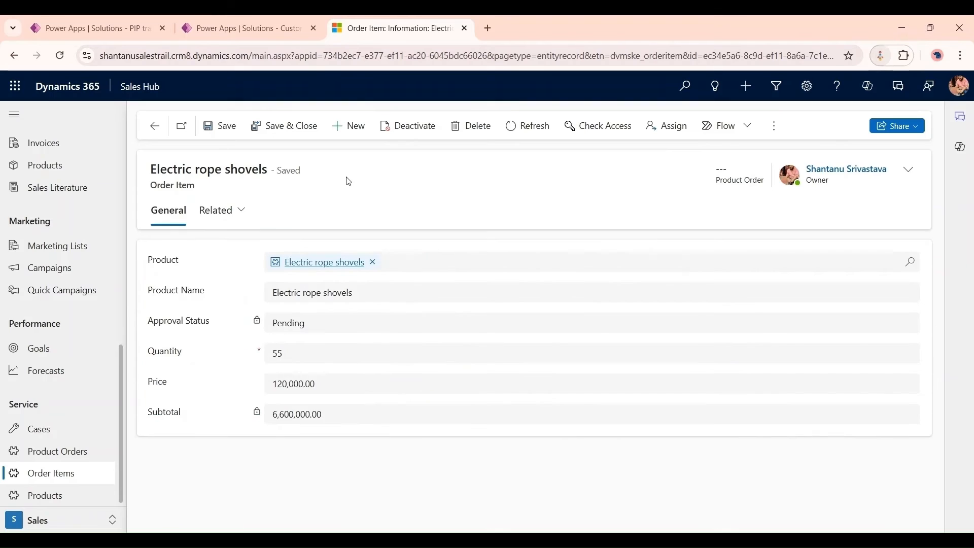
# - Save a new Roof bolters order item with quantity 8, then return to the flow run
pyautogui.click(348, 125)
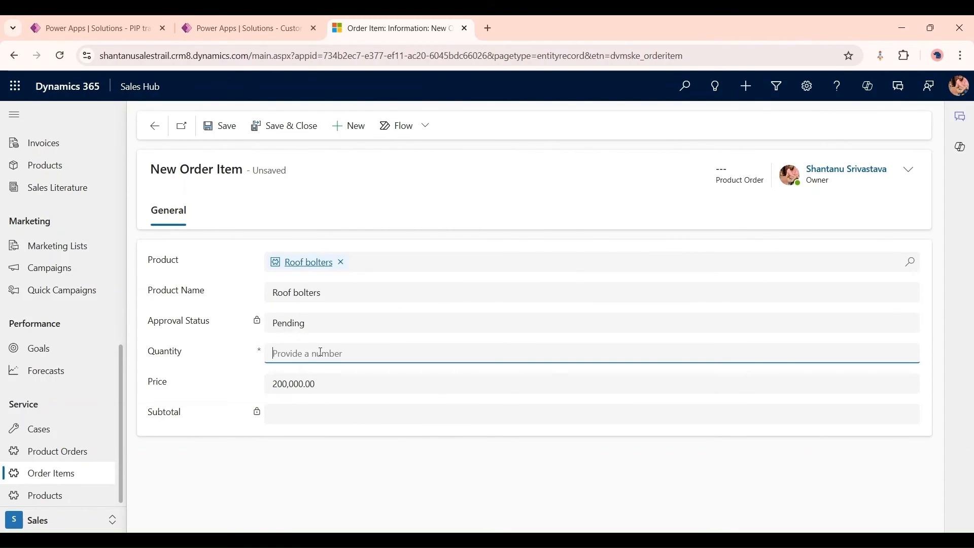
pyautogui.write('8')
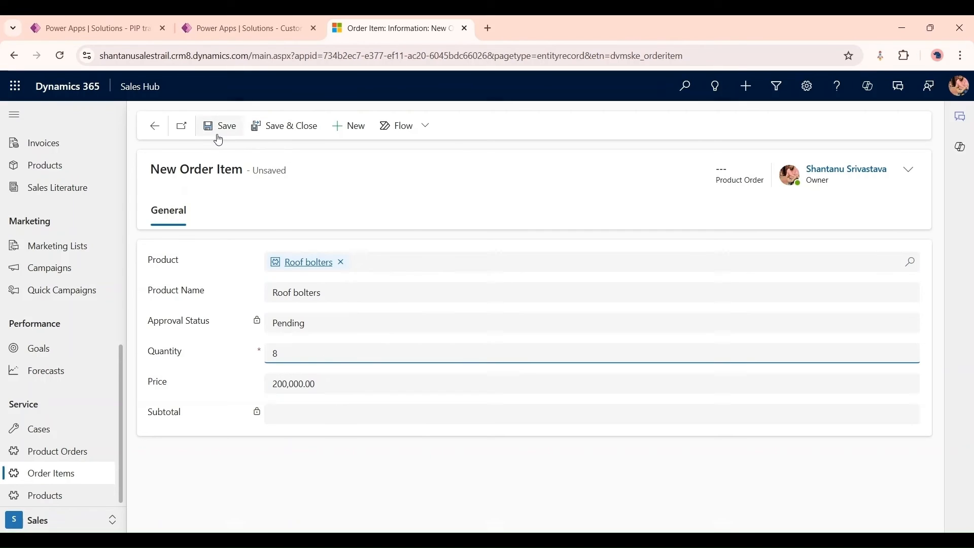
pyautogui.click(219, 125)
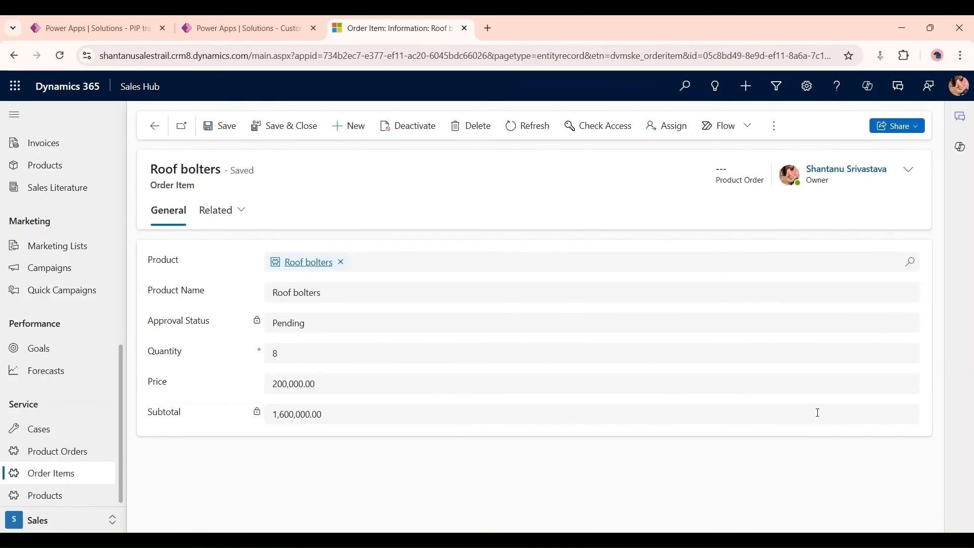
pyautogui.click(92, 28)
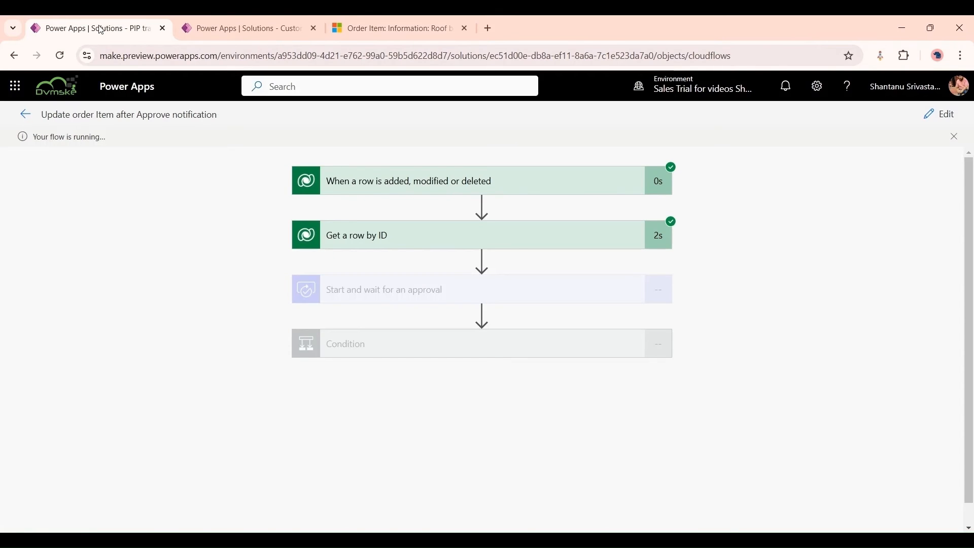
pyautogui.moveTo(408, 192)
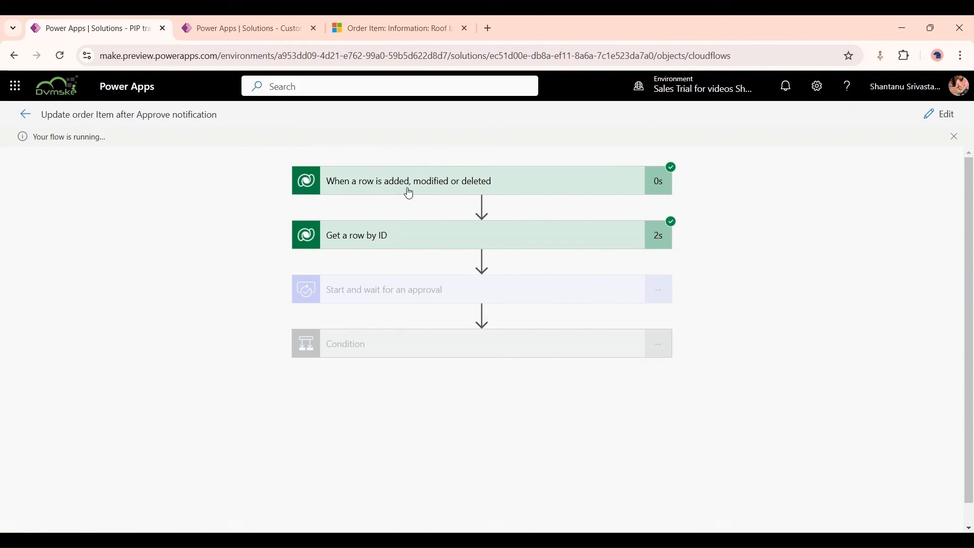
pyautogui.moveTo(379, 271)
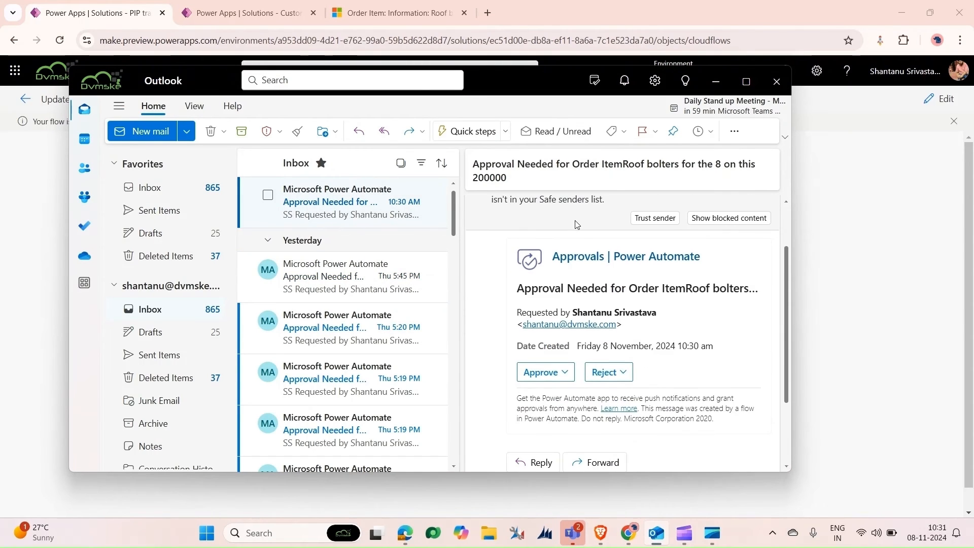
# - Read through the Roof bolters approval email in Outlook and switch to Teams
pyautogui.scroll(-3)
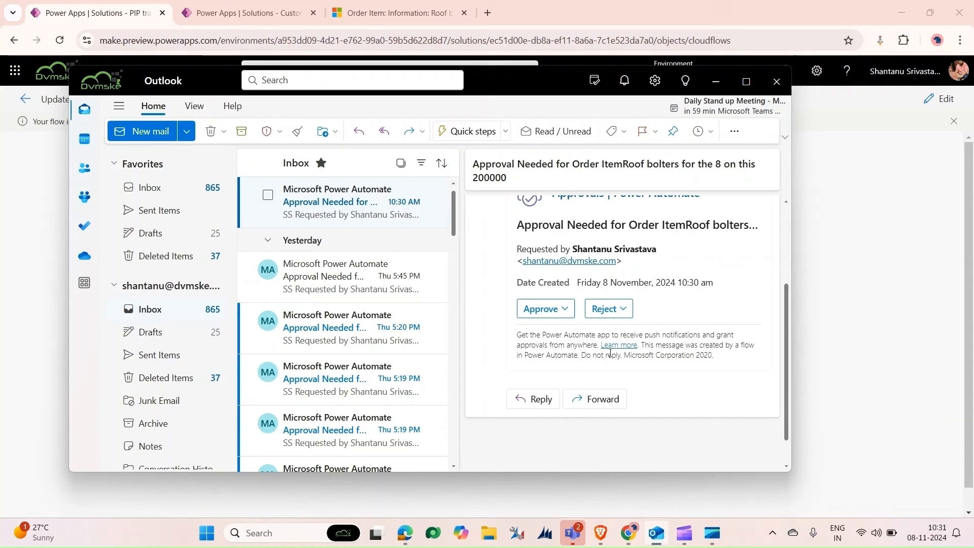
pyautogui.click(570, 533)
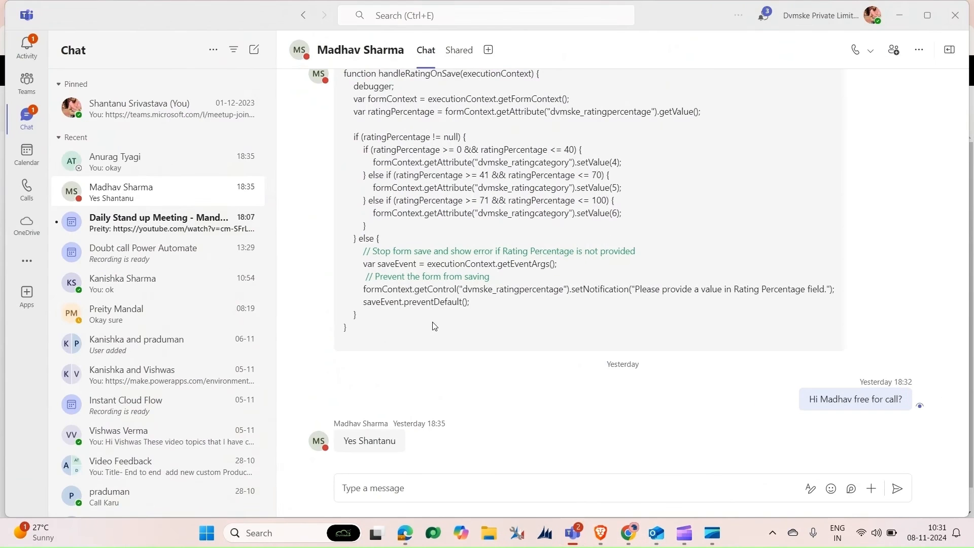
# - Approve the Roof bolters request from the Teams activity feed with comment 'Yest this is approved'
pyautogui.click(26, 45)
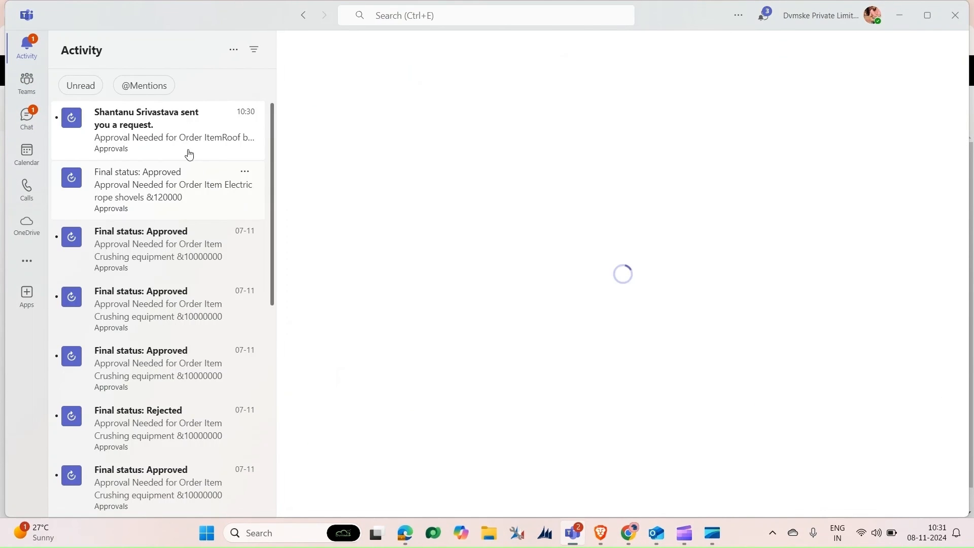
pyautogui.click(162, 131)
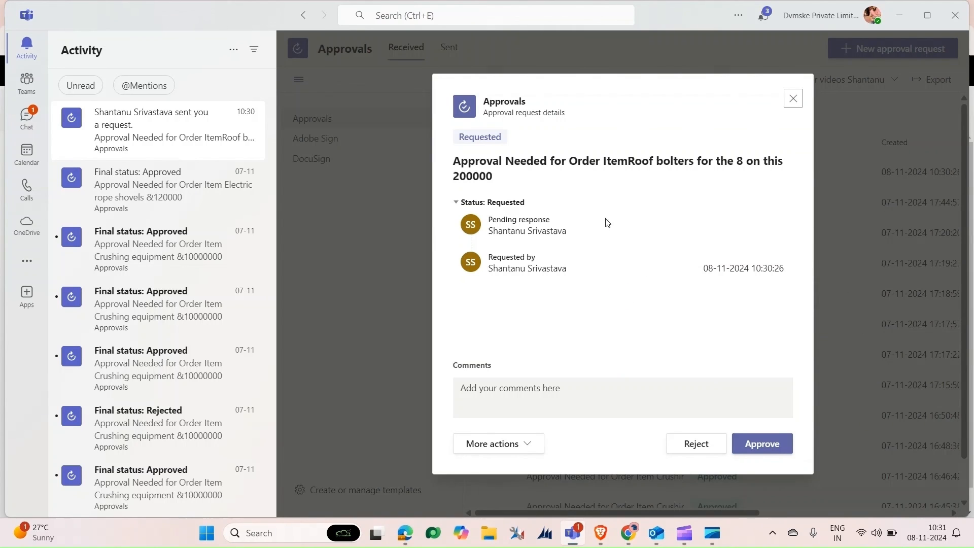
pyautogui.moveTo(665, 166)
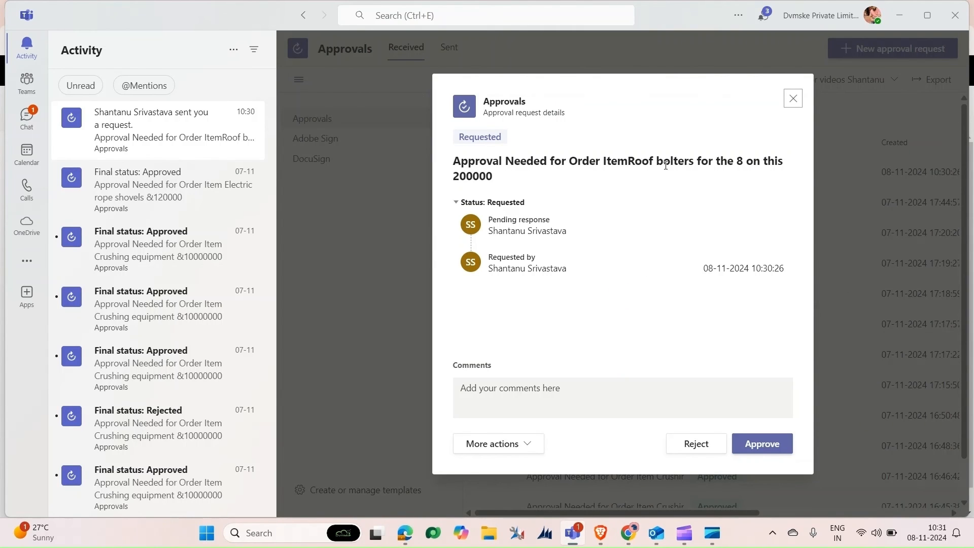
pyautogui.moveTo(589, 162)
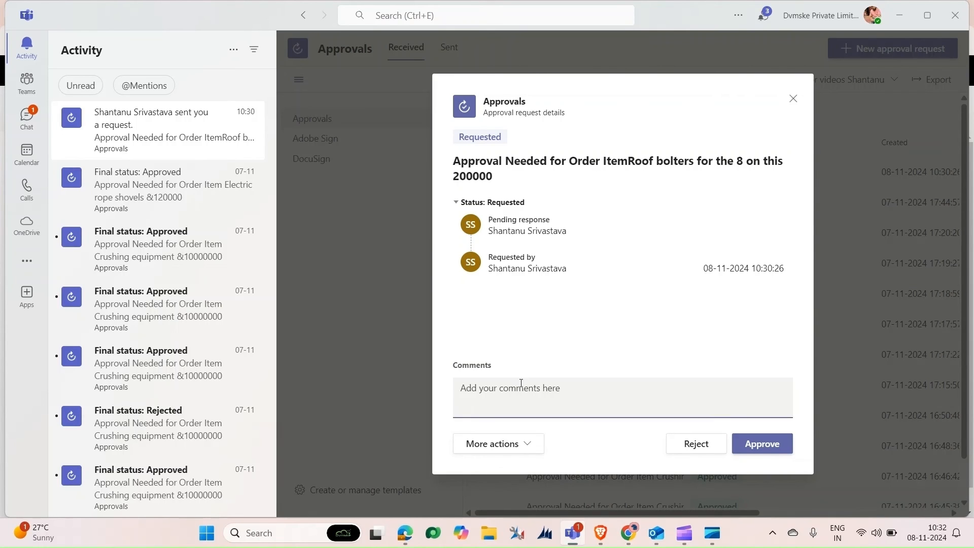
pyautogui.write('Yest this is app')
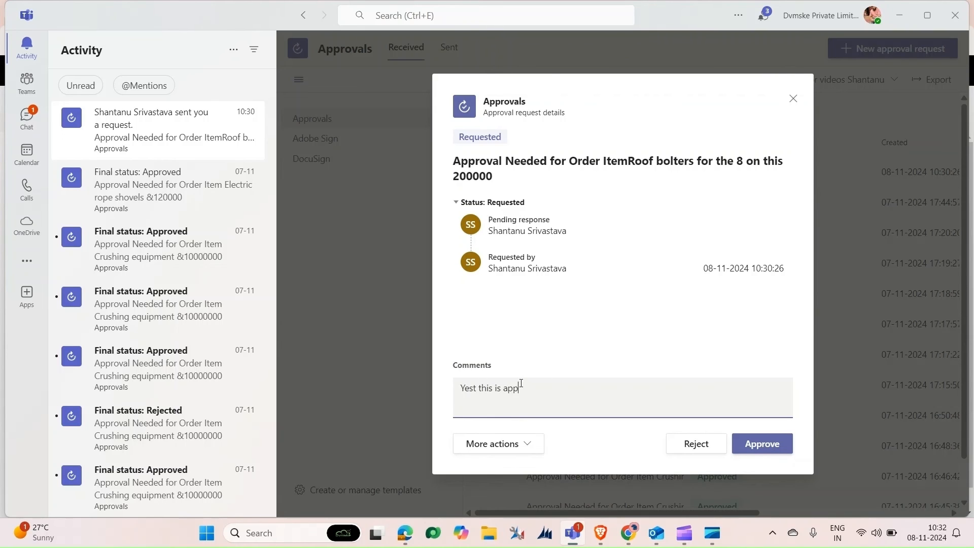
pyautogui.write('roved')
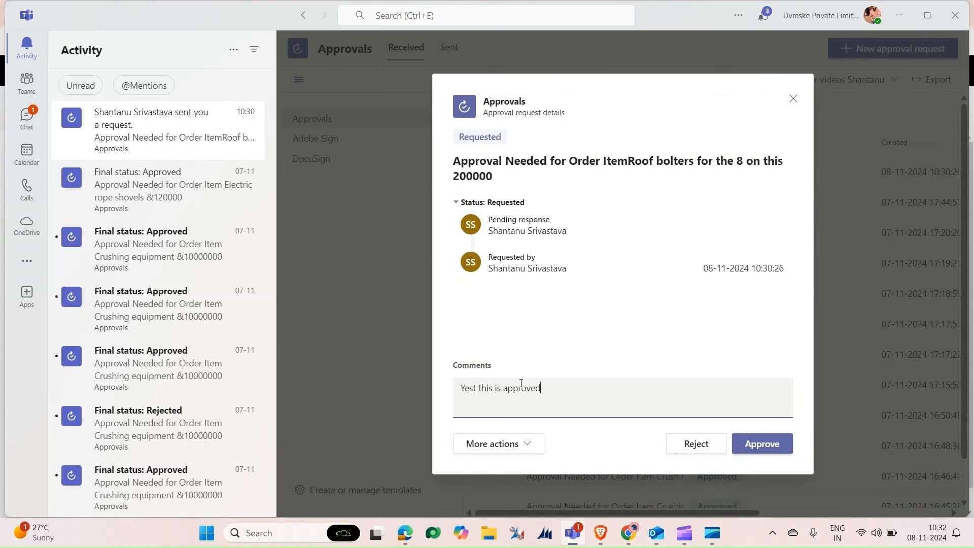
pyautogui.click(763, 443)
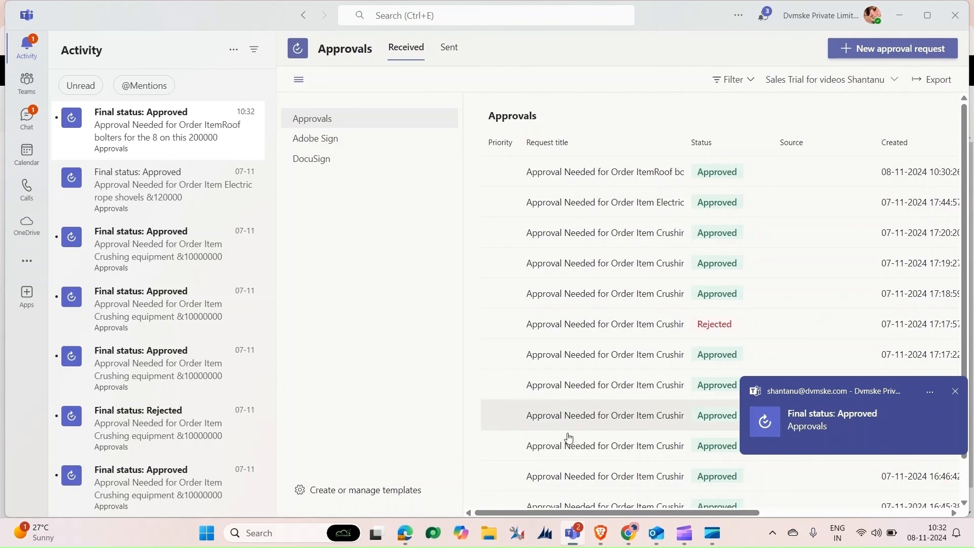
pyautogui.moveTo(451, 533)
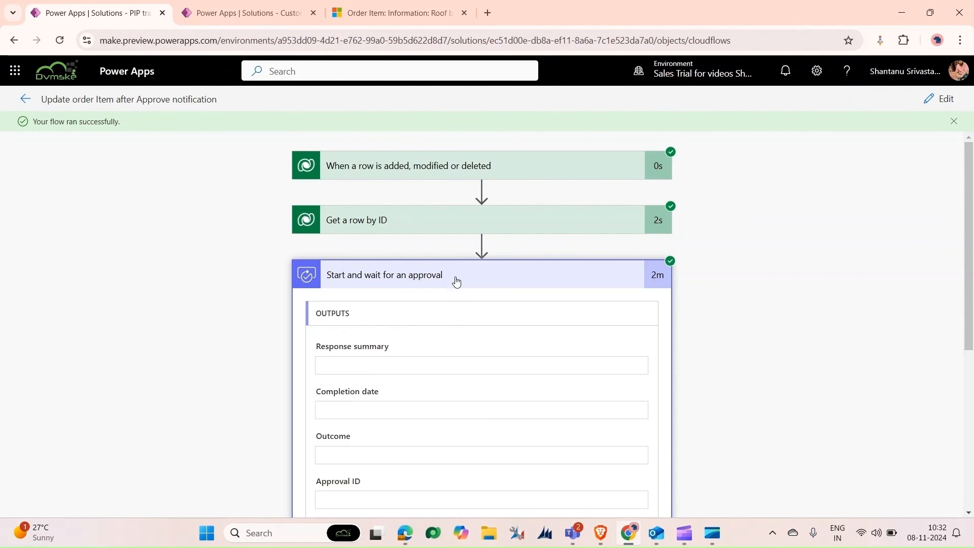
# - Scroll the run's step outputs confirming Approve, then go back to the Roof bolters record
pyautogui.scroll(-3)
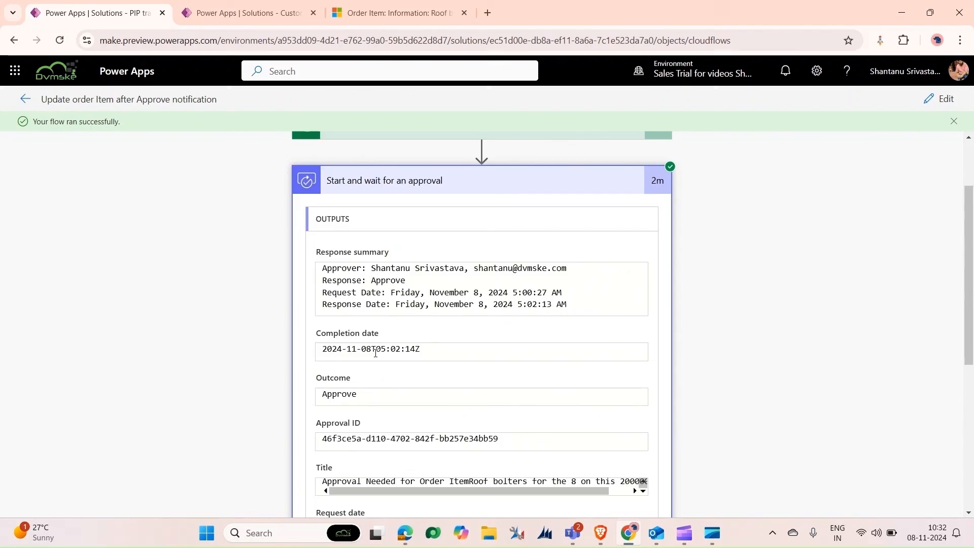
pyautogui.scroll(-3)
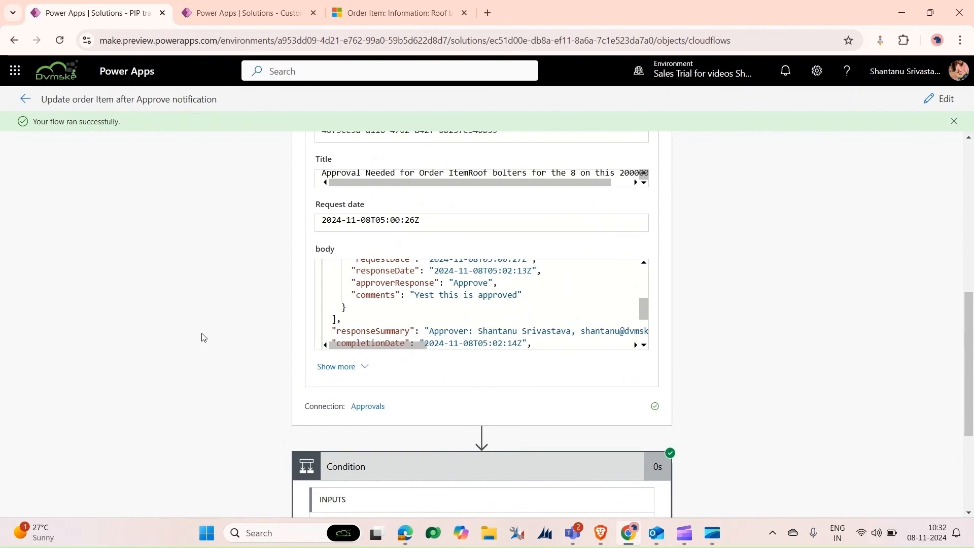
pyautogui.scroll(-3)
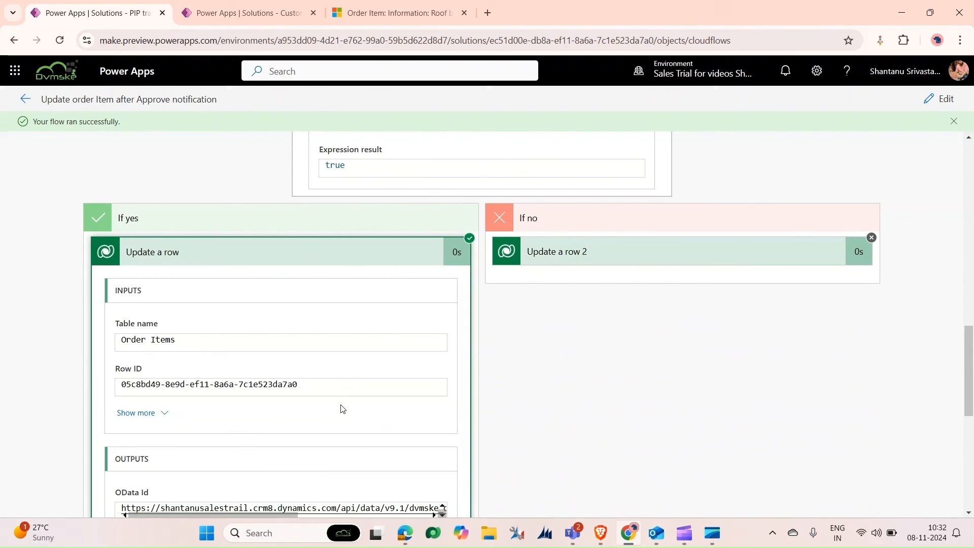
pyautogui.scroll(-3)
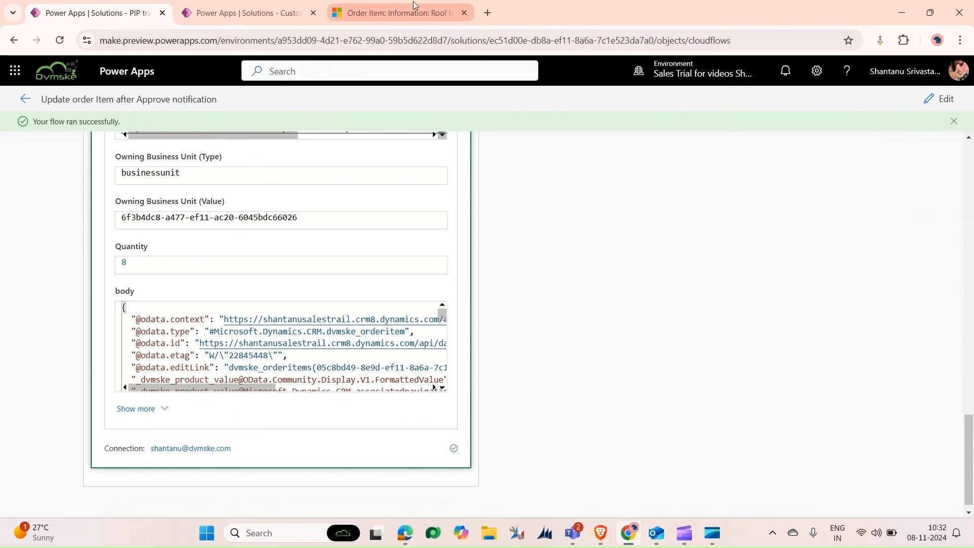
pyautogui.click(403, 14)
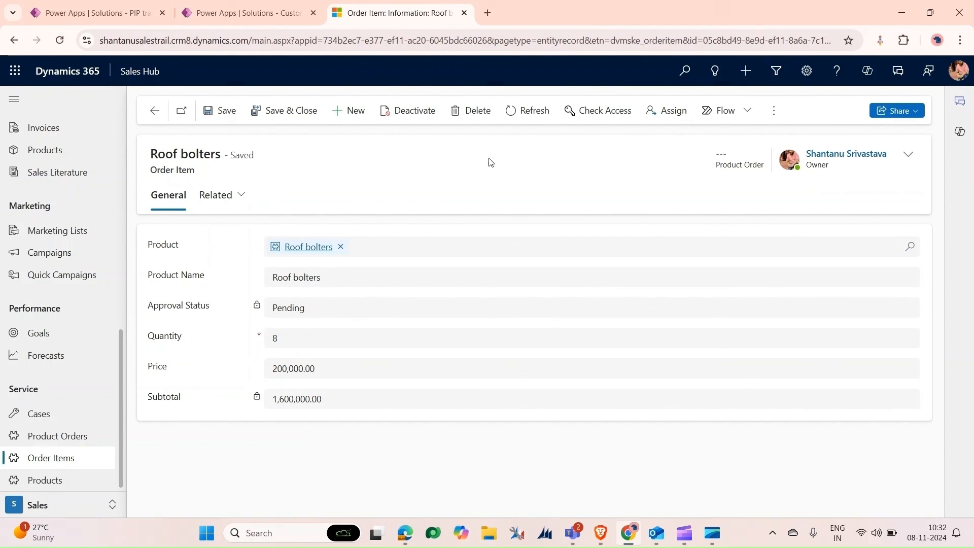